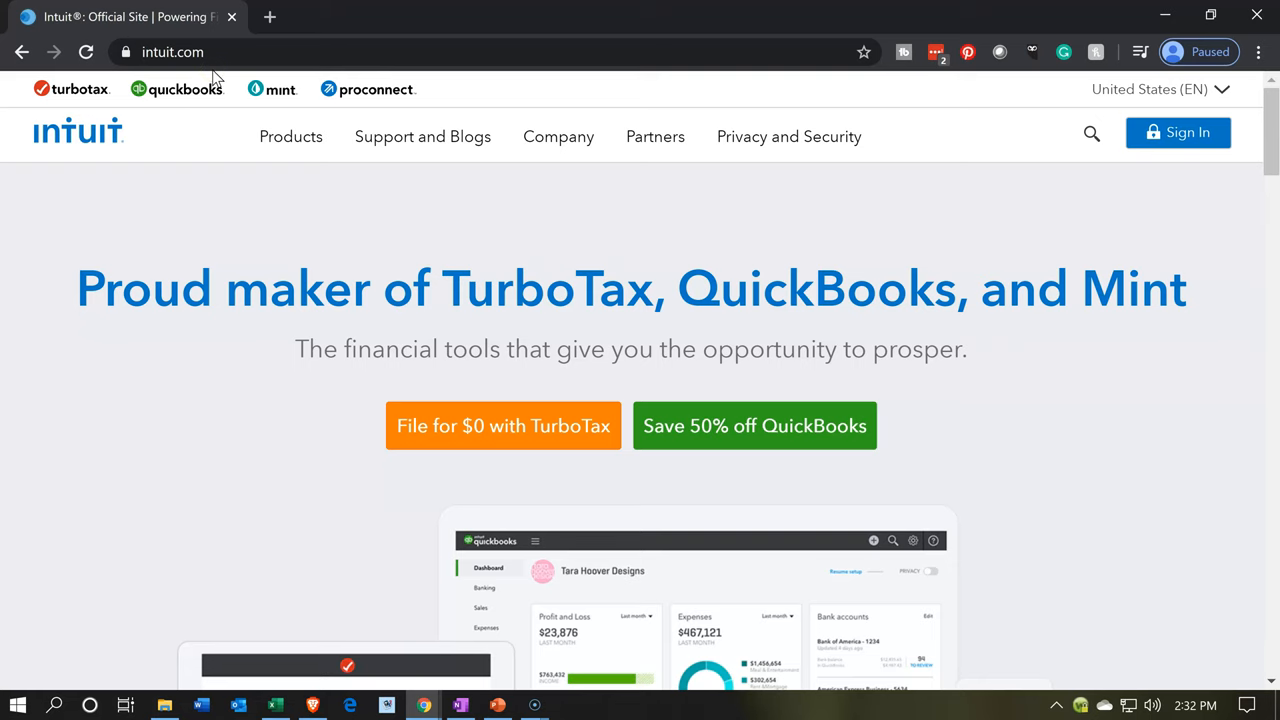
{"action": "mouse_move", "coordinate": [164, 96]}
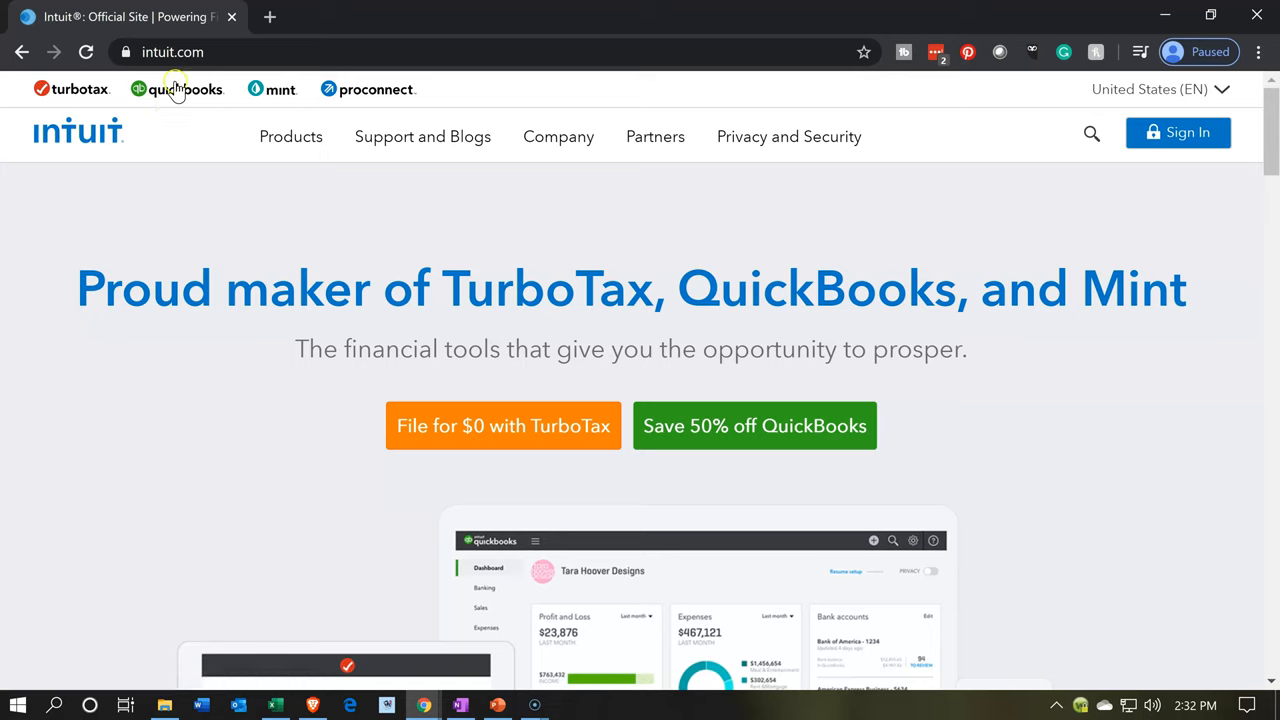
- Go to the QuickBooks site from Intuit's top bar and bring the footer Products list into view
{"action": "left_click", "coordinate": [178, 88]}
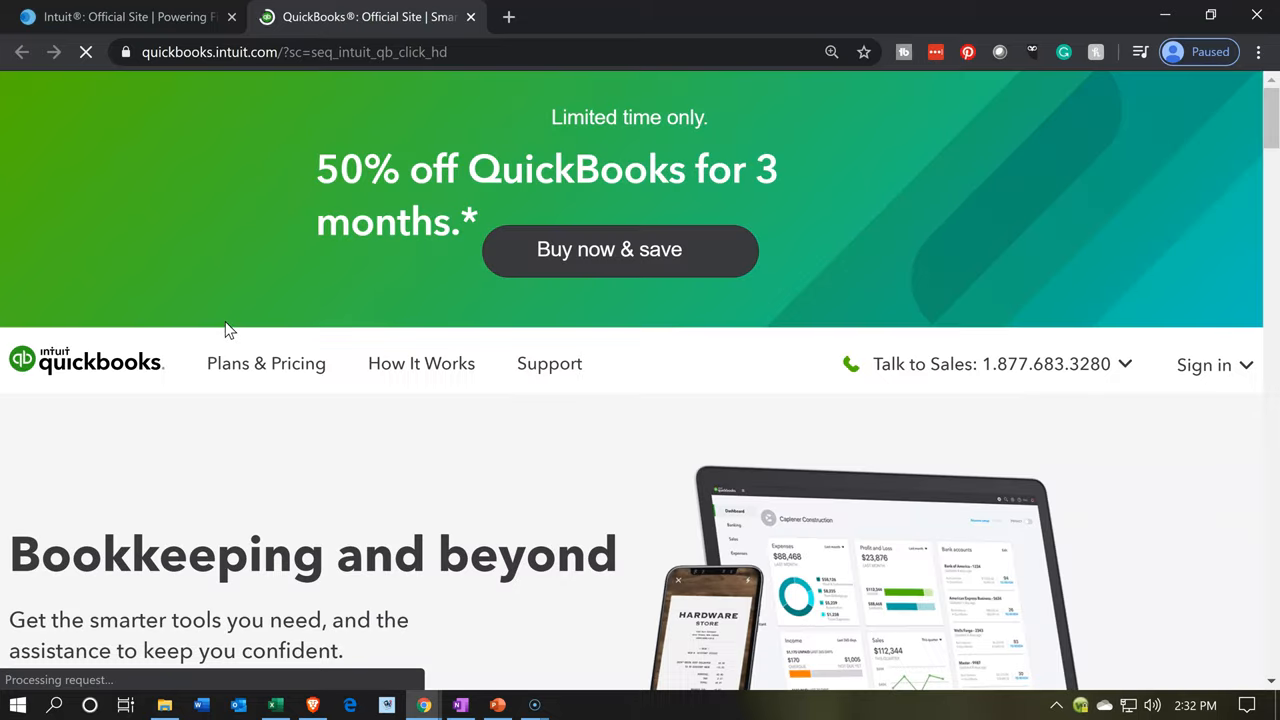
{"action": "scroll", "scroll_direction": "down", "scroll_amount": 3}
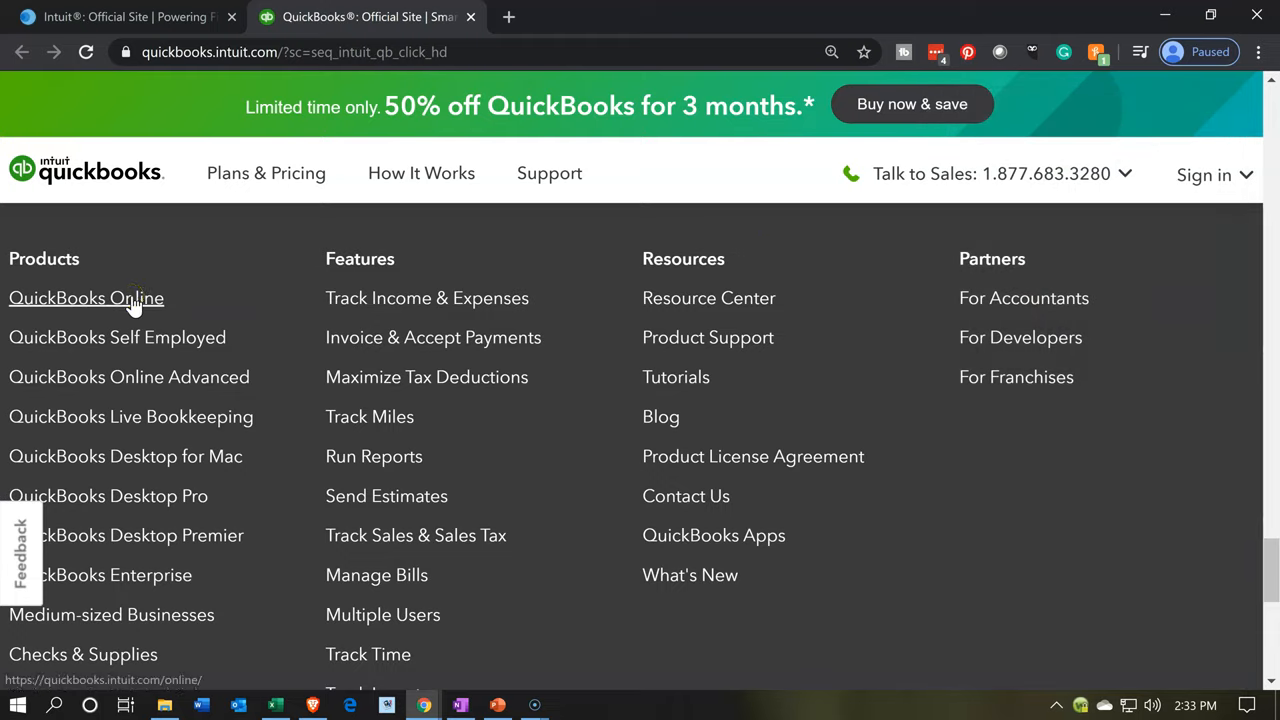
- Go to the QuickBooks Online product page and reach the Simple Start, Plus and Advanced plan comparison
{"action": "left_click", "coordinate": [86, 298]}
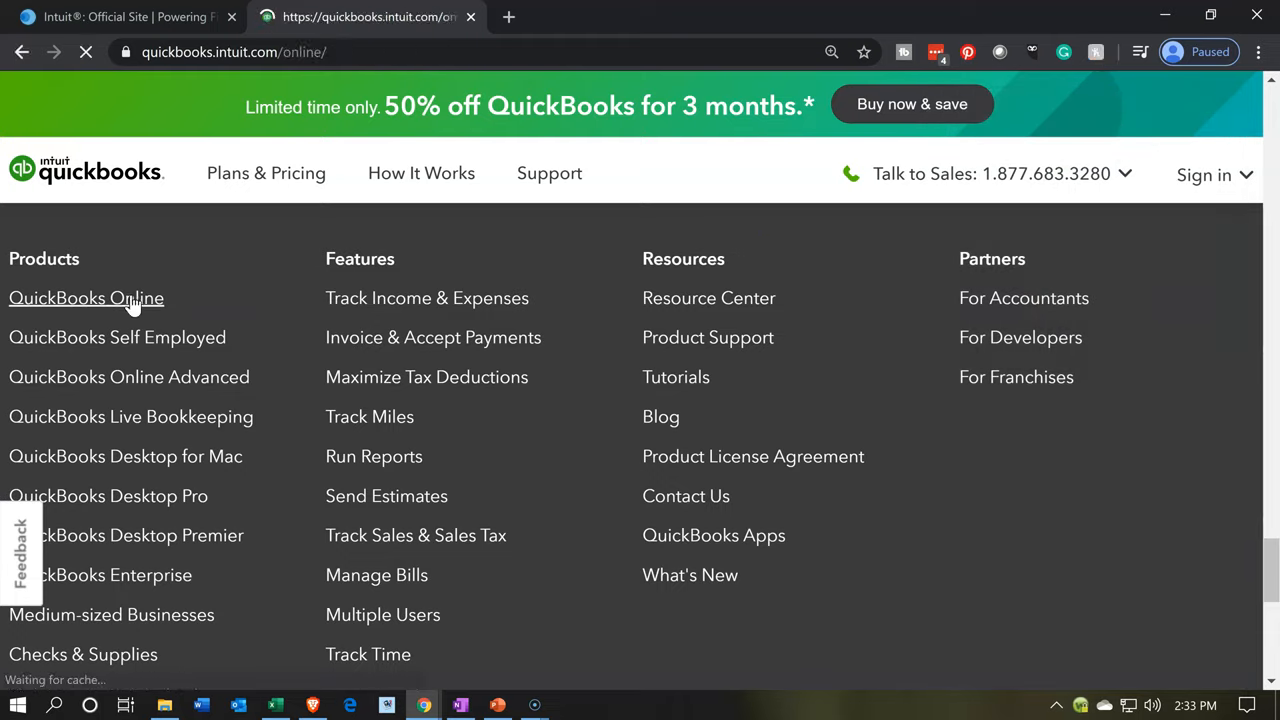
{"action": "left_click", "coordinate": [86, 296]}
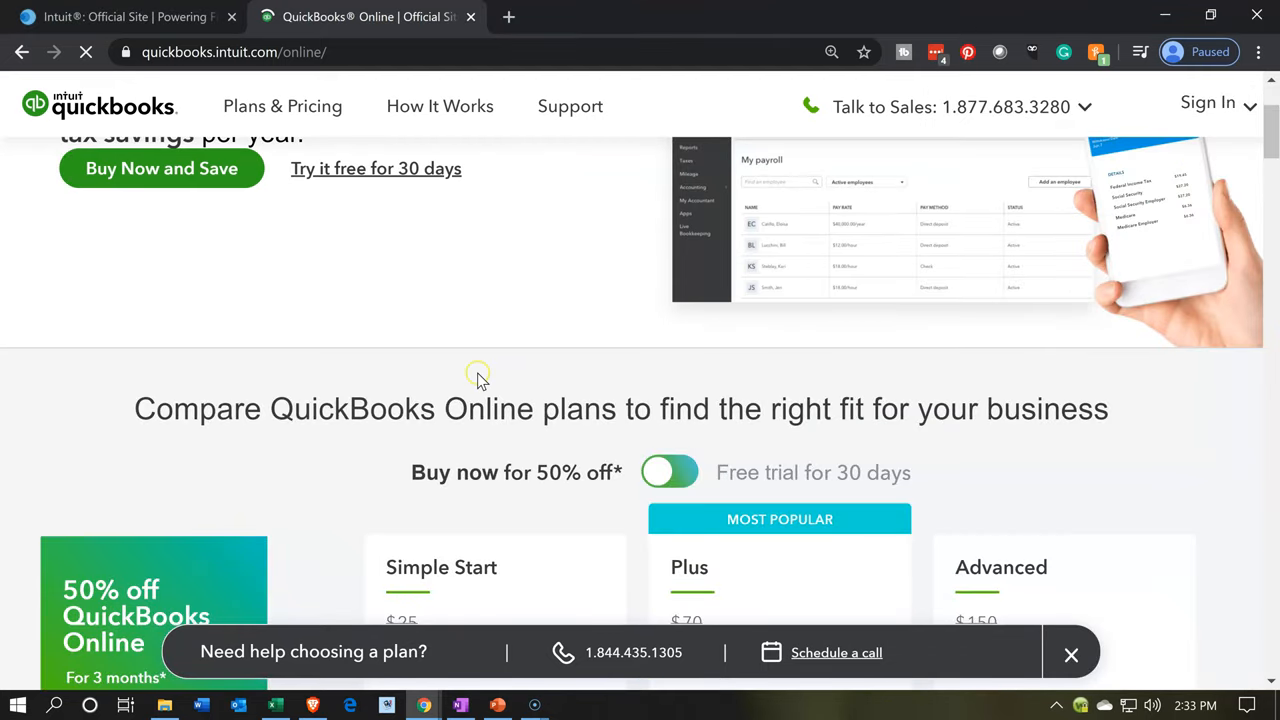
{"action": "scroll", "scroll_direction": "down", "scroll_amount": 3}
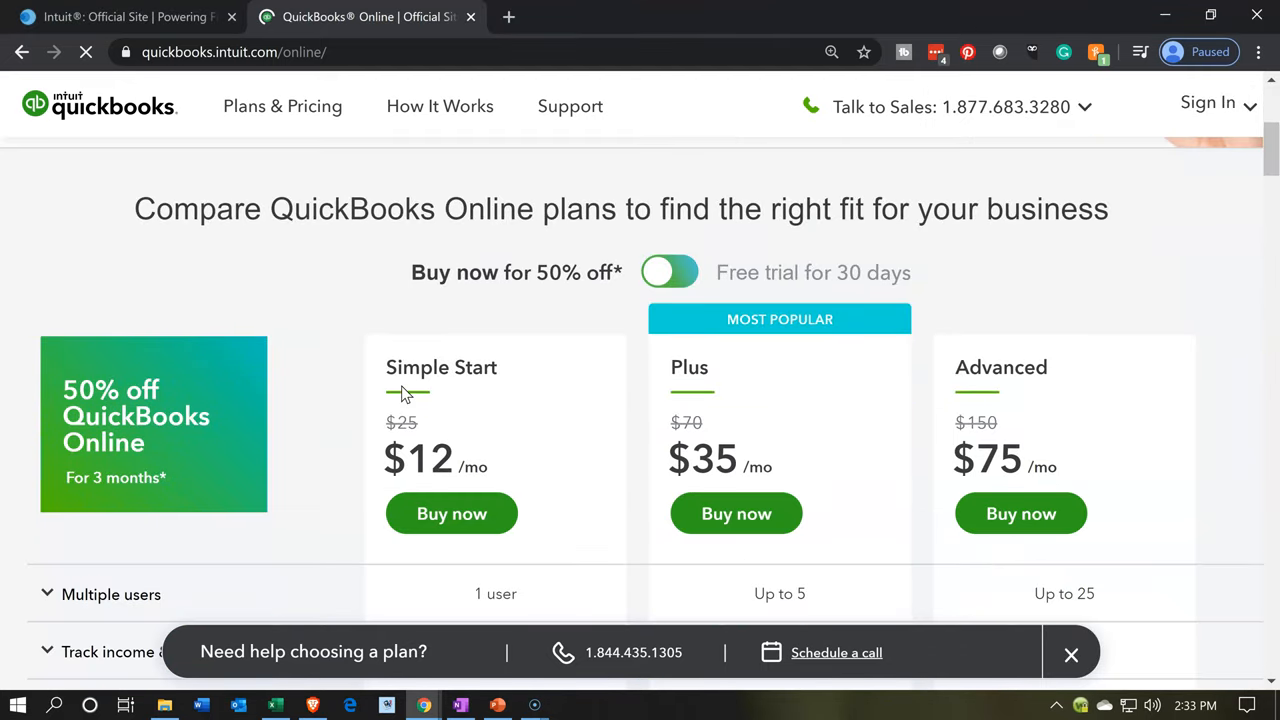
{"action": "scroll", "scroll_direction": "down", "scroll_amount": 3}
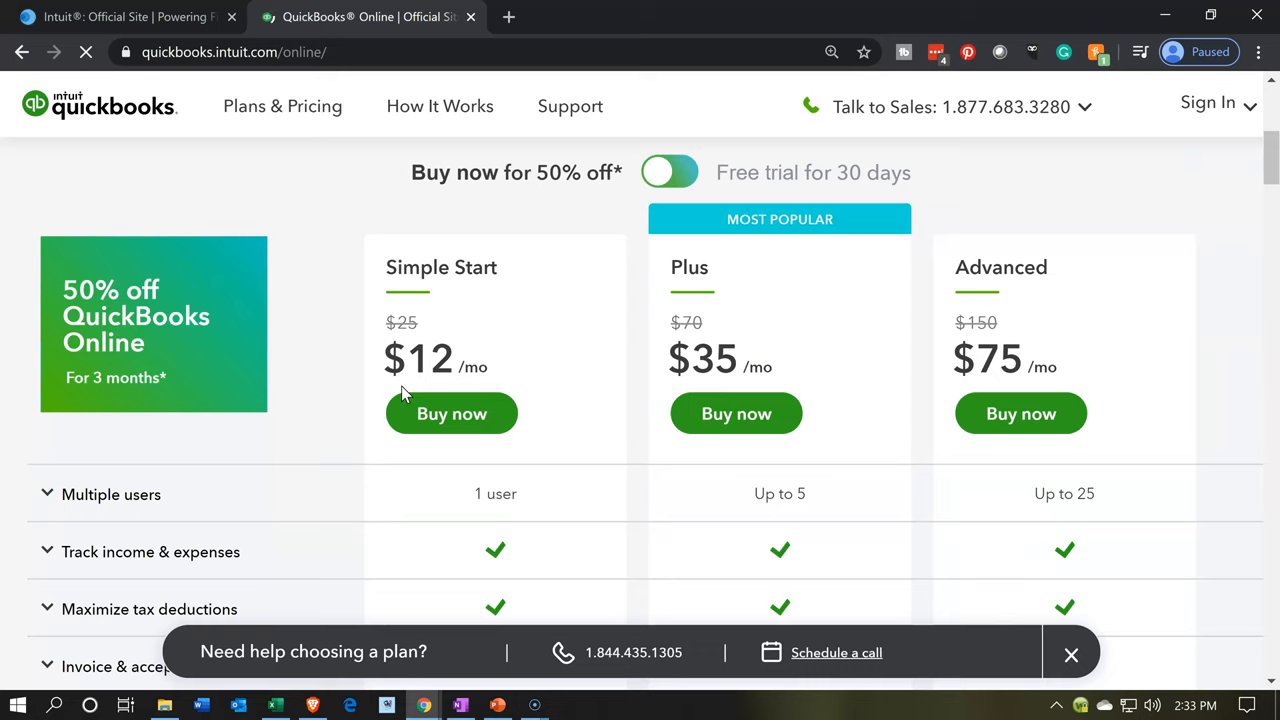
{"action": "mouse_move", "coordinate": [916, 290]}
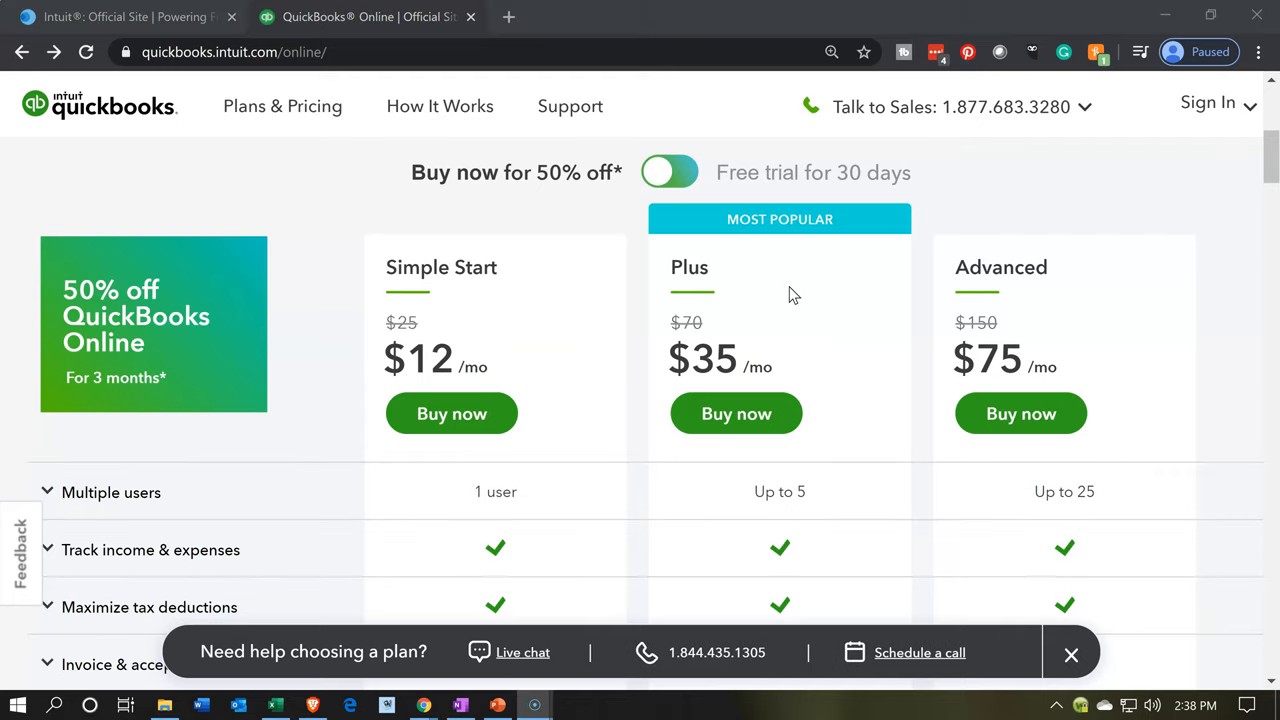
{"action": "mouse_move", "coordinate": [674, 248]}
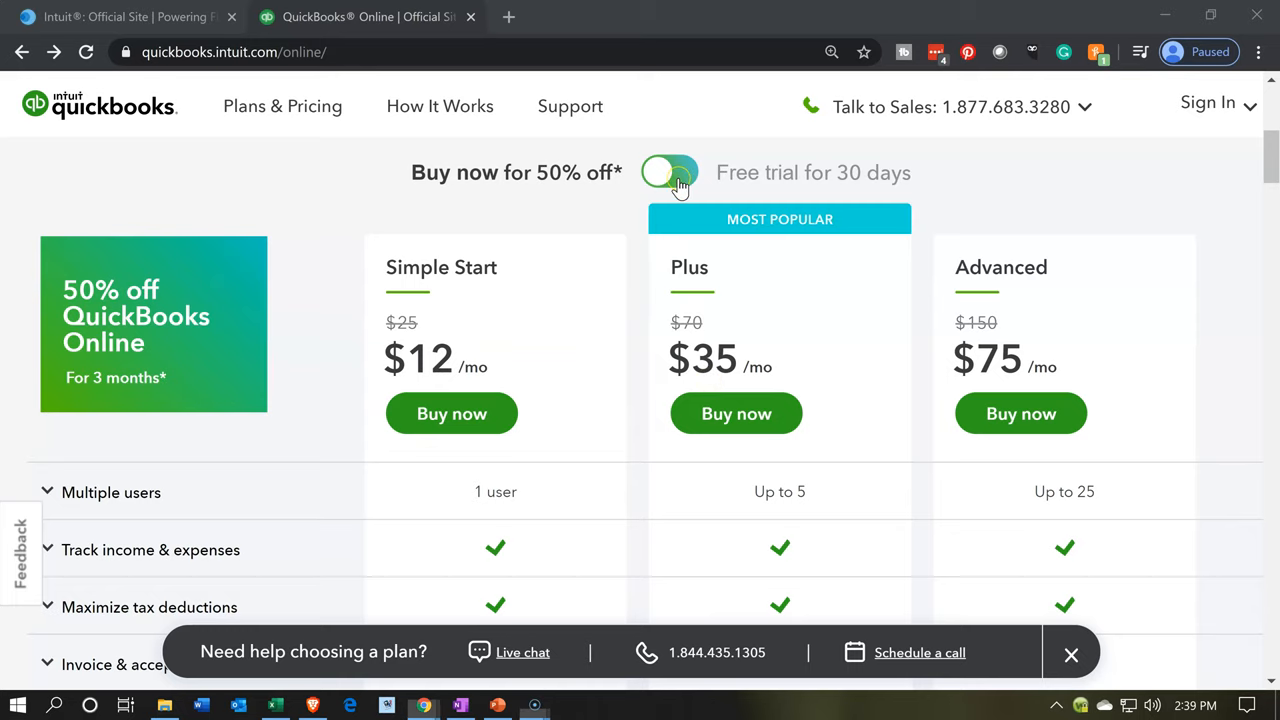
- Switch pricing to the 30-day free trial view and start a free trial of the Plus plan
{"action": "left_click", "coordinate": [664, 172]}
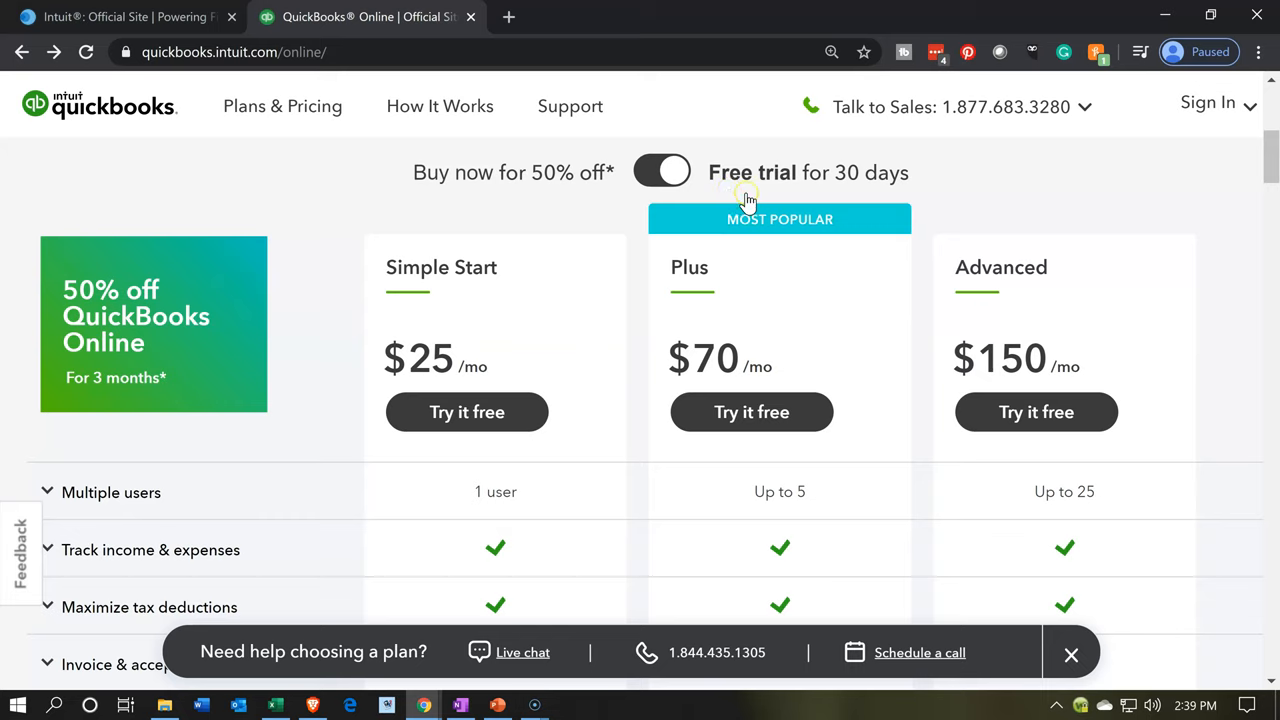
{"action": "mouse_move", "coordinate": [760, 396]}
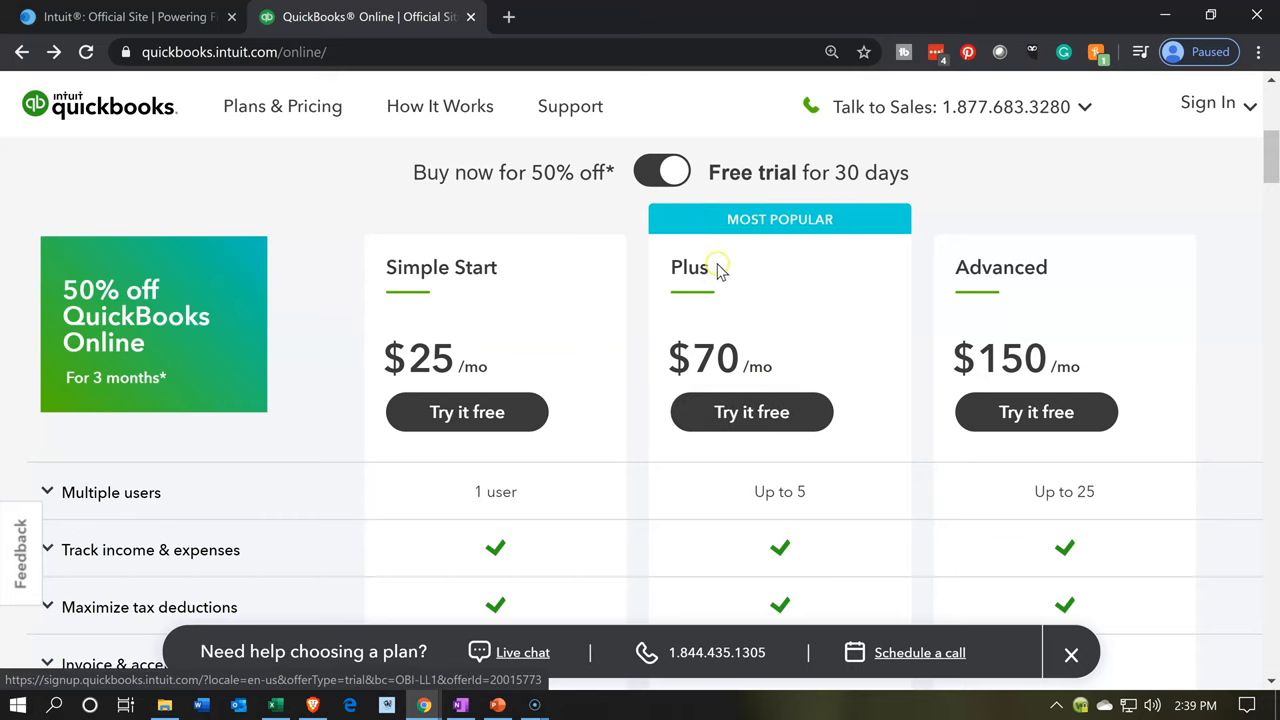
{"action": "left_click", "coordinate": [662, 172]}
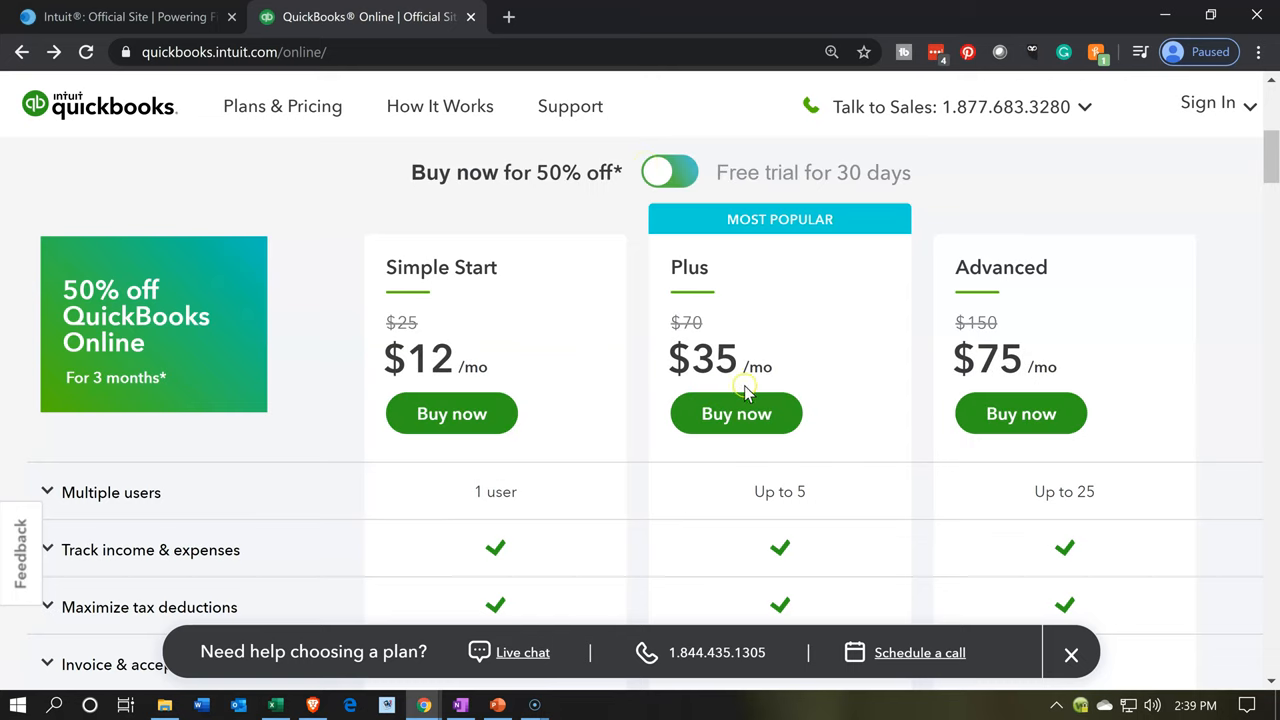
{"action": "mouse_move", "coordinate": [818, 380]}
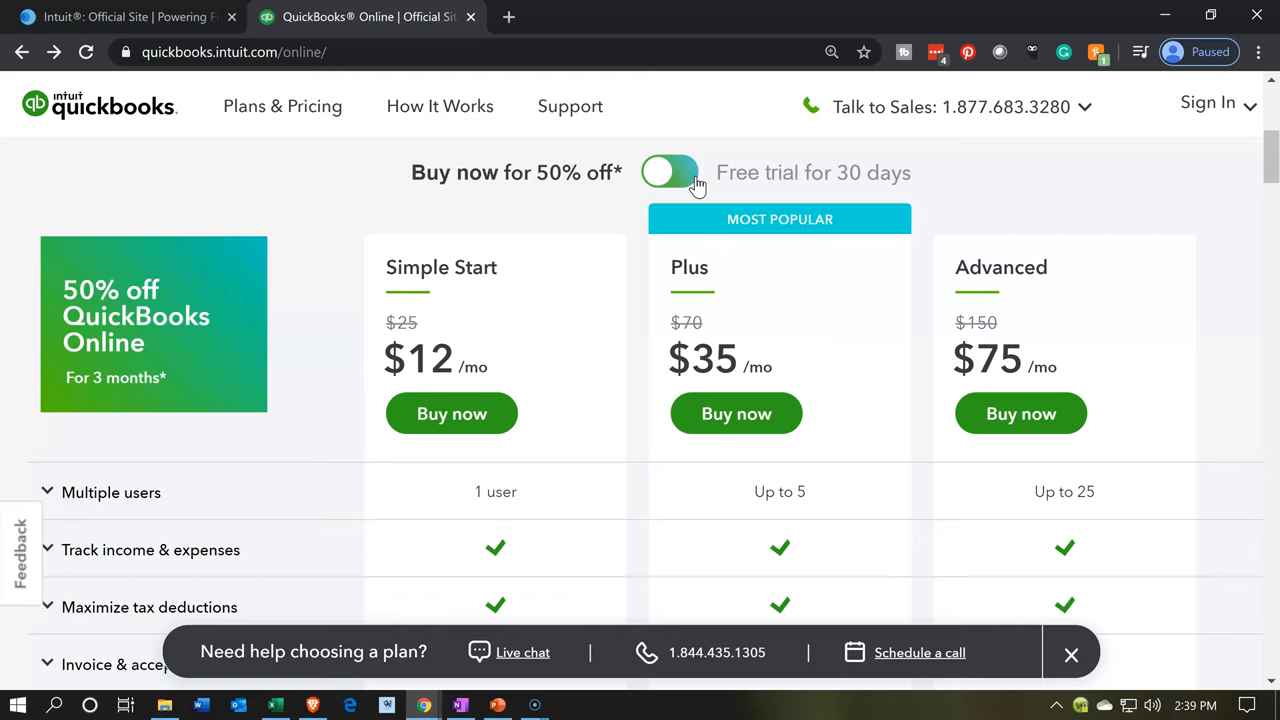
{"action": "left_click", "coordinate": [668, 172]}
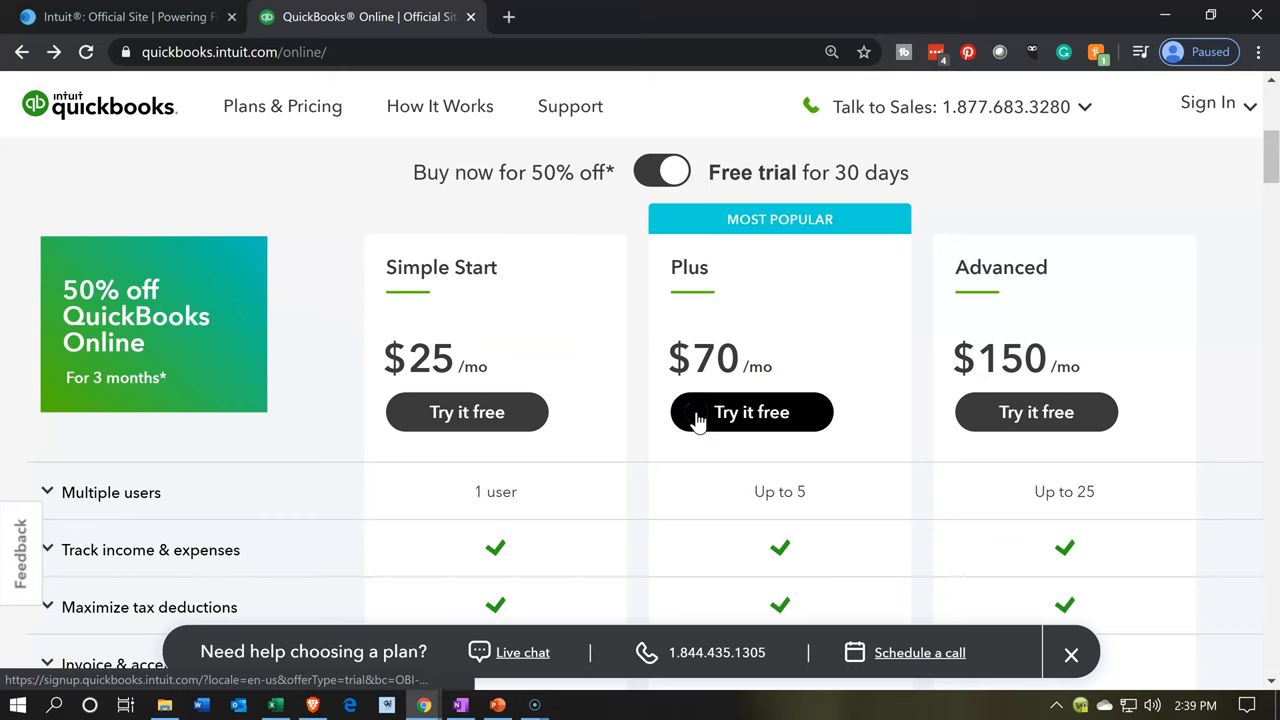
{"action": "left_click", "coordinate": [752, 412]}
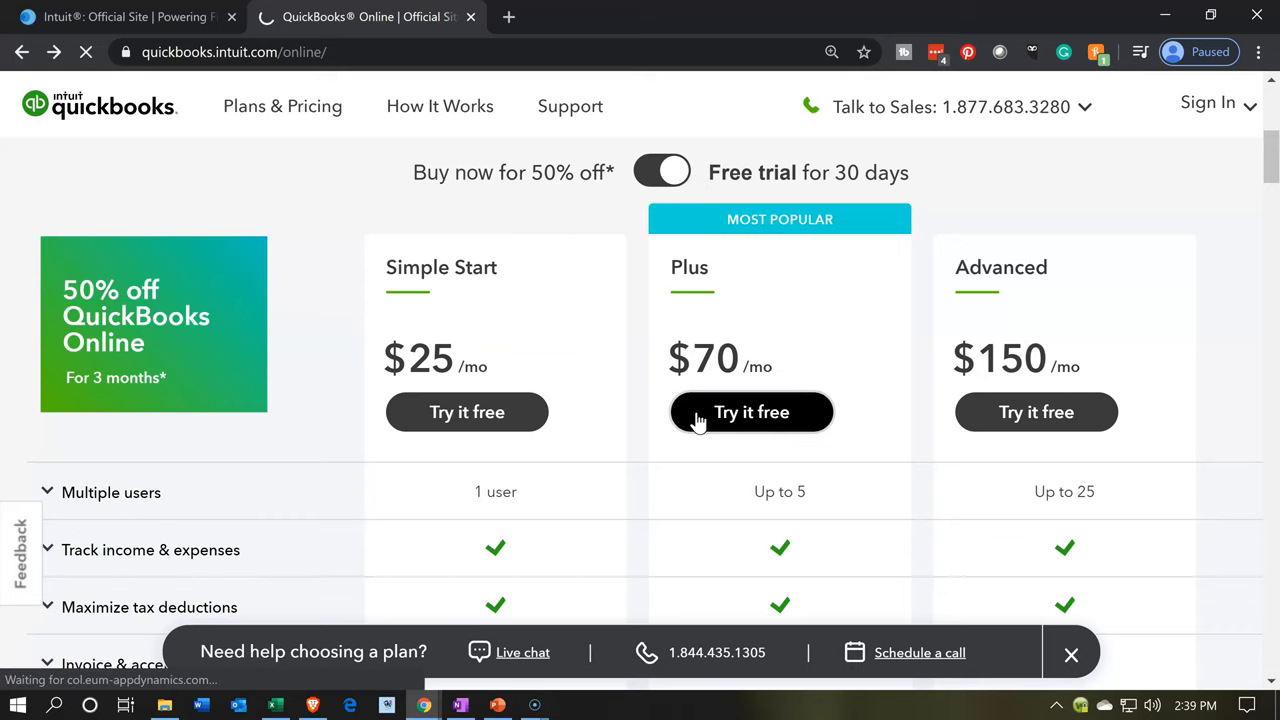
- Dismiss the rewards offer and keep the free trial instead of buying, reaching setup step 1 of 3
{"action": "left_click", "coordinate": [752, 412]}
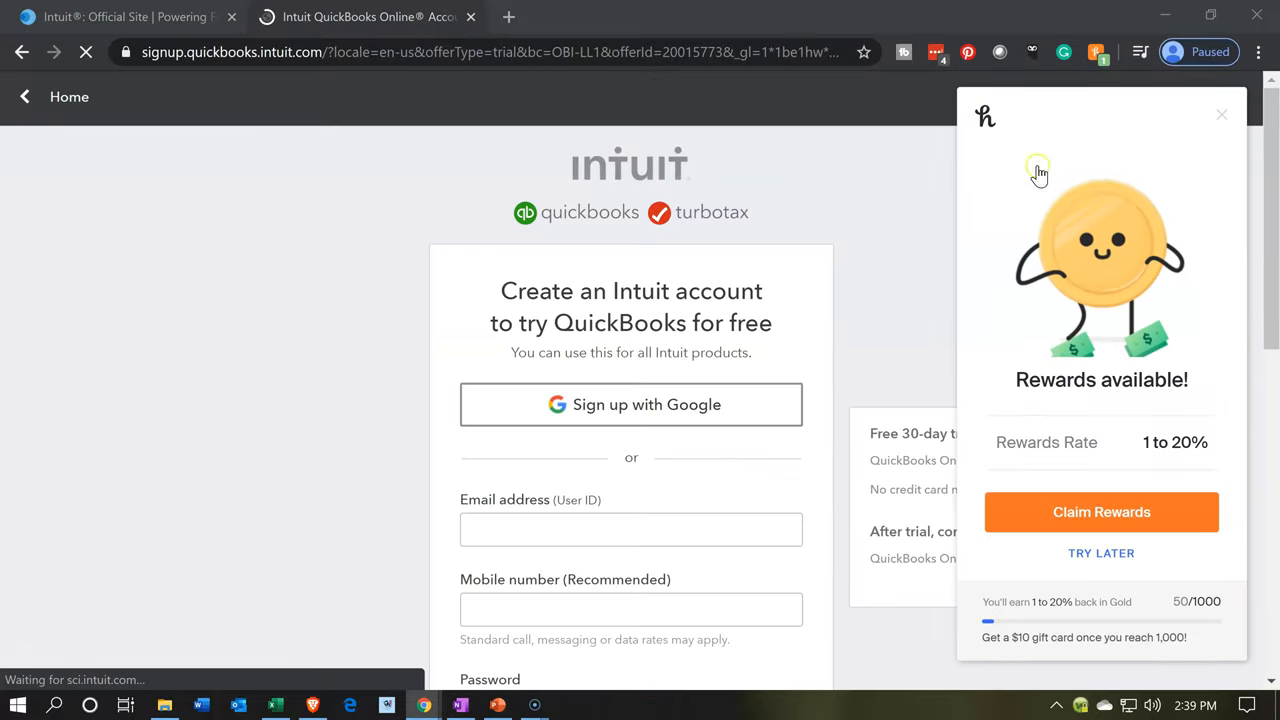
{"action": "left_click", "coordinate": [1220, 114]}
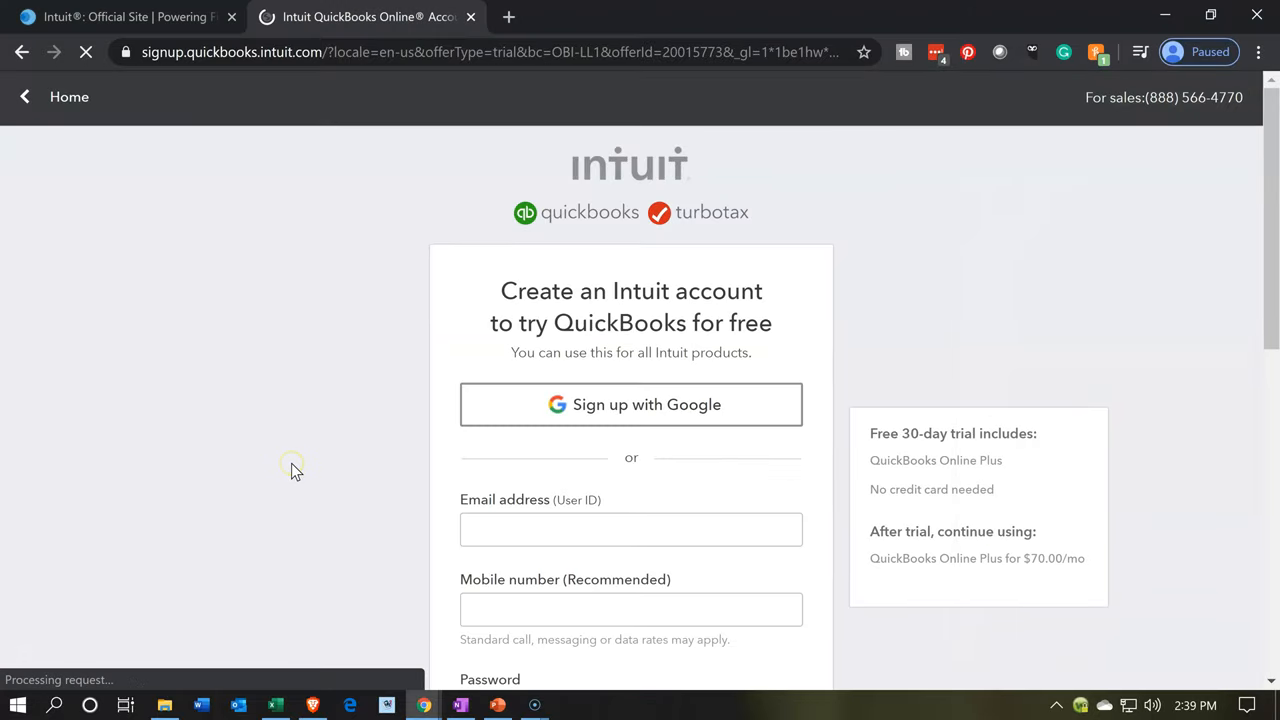
{"action": "scroll", "scroll_direction": "down", "scroll_amount": 3}
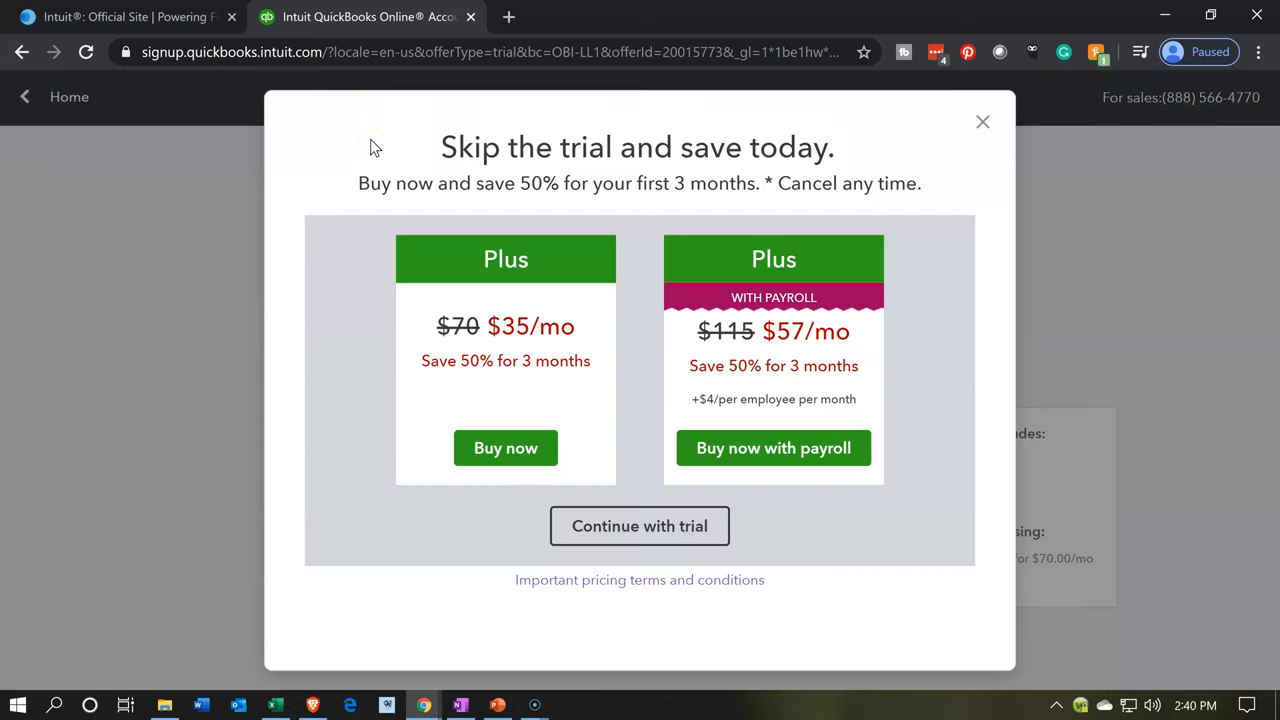
{"action": "mouse_move", "coordinate": [564, 222]}
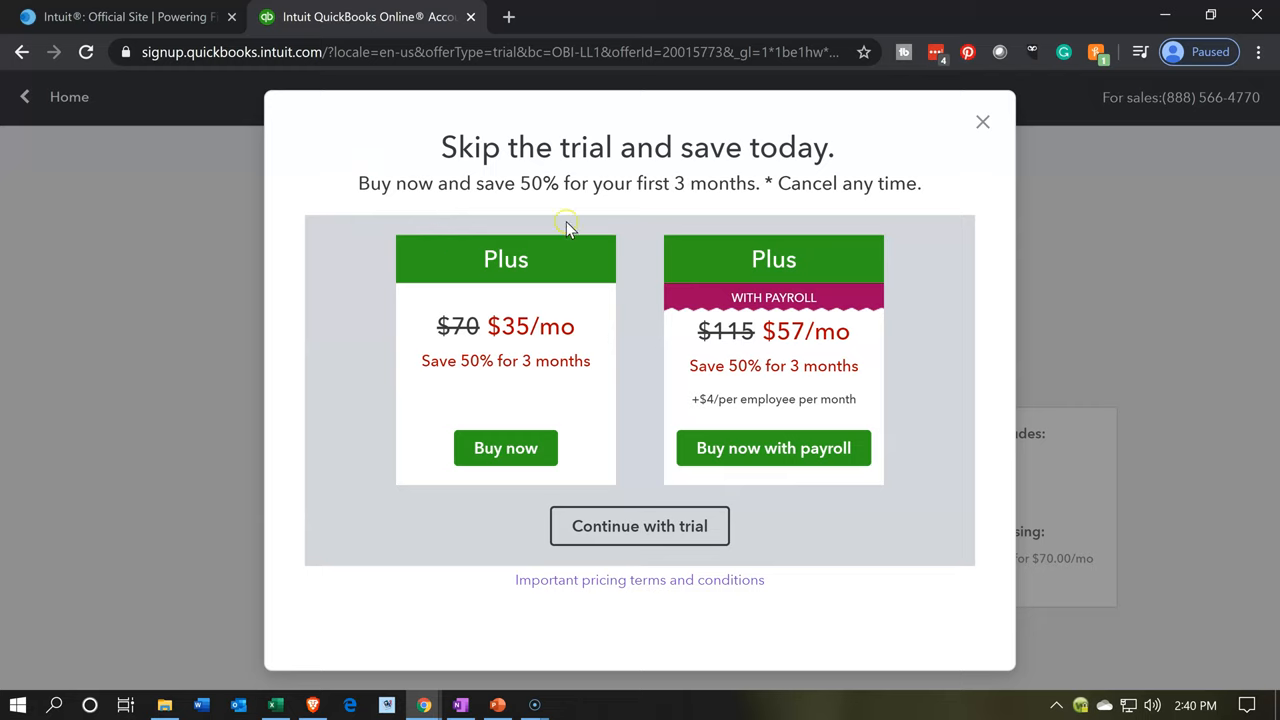
{"action": "mouse_move", "coordinate": [642, 318]}
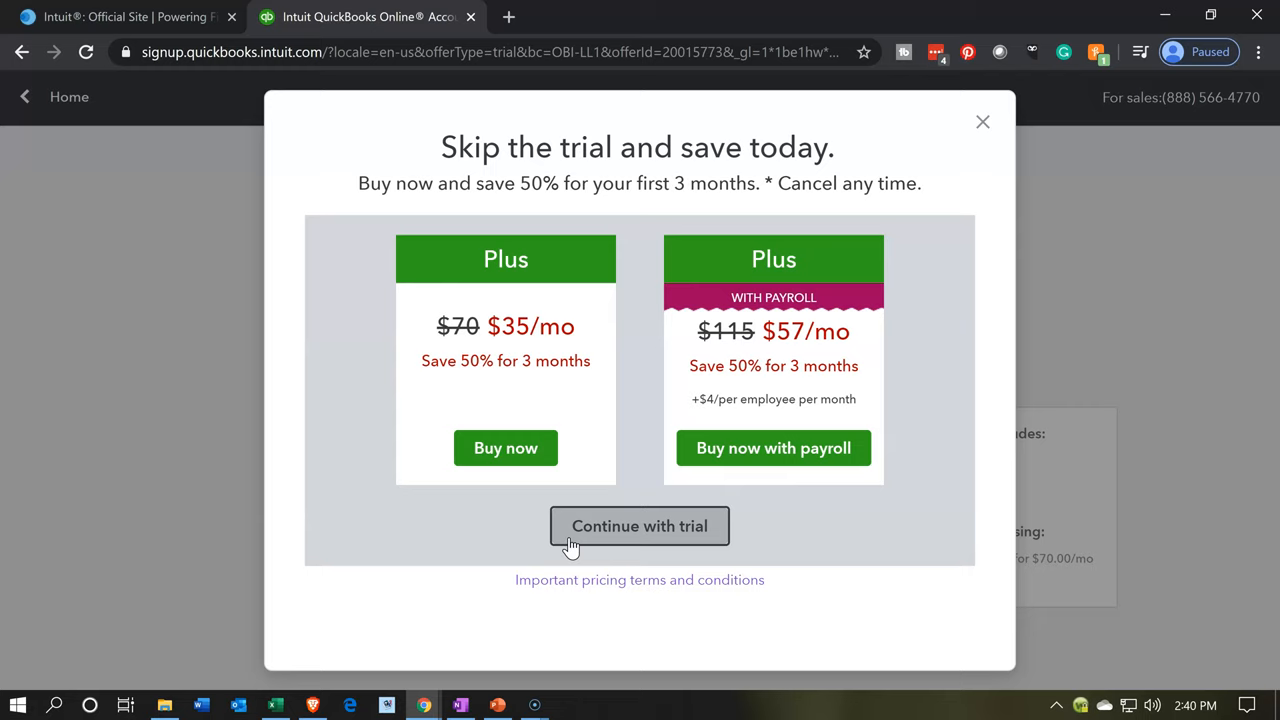
{"action": "left_click", "coordinate": [640, 526]}
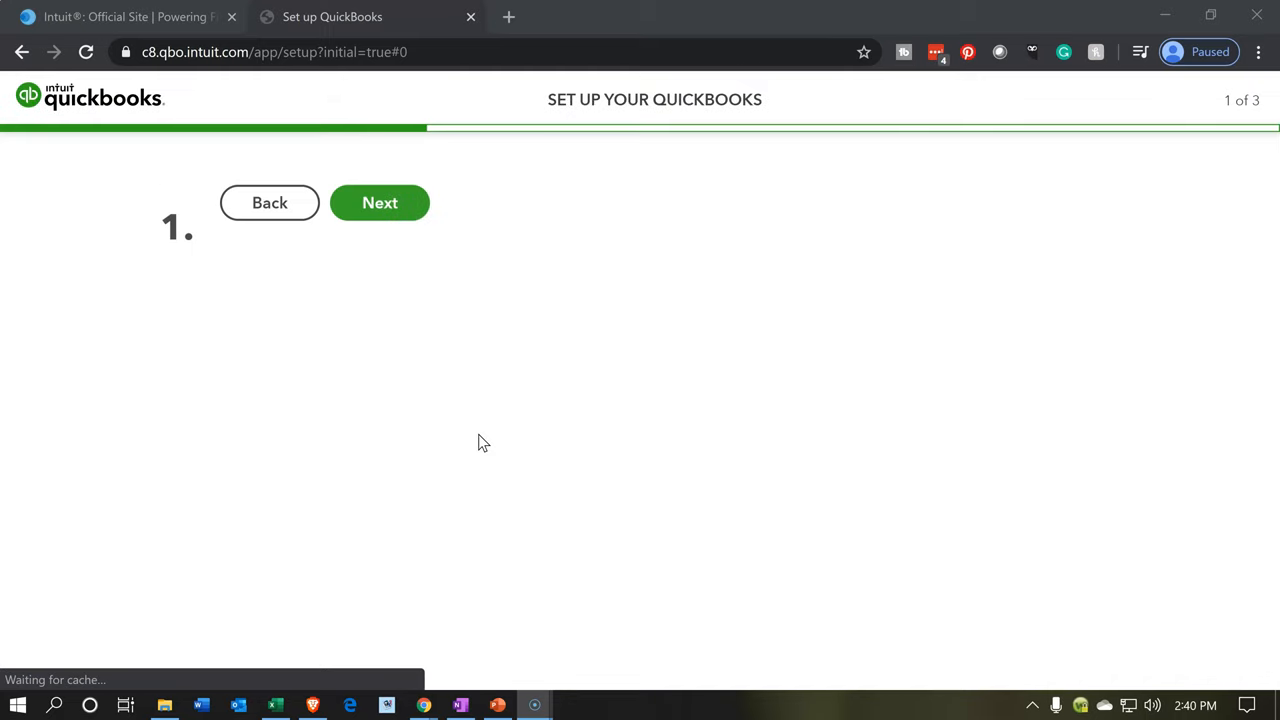
- Enter 'Job Costing' as the legal business name, leaving the industry blank, and continue
{"action": "left_click", "coordinate": [380, 202]}
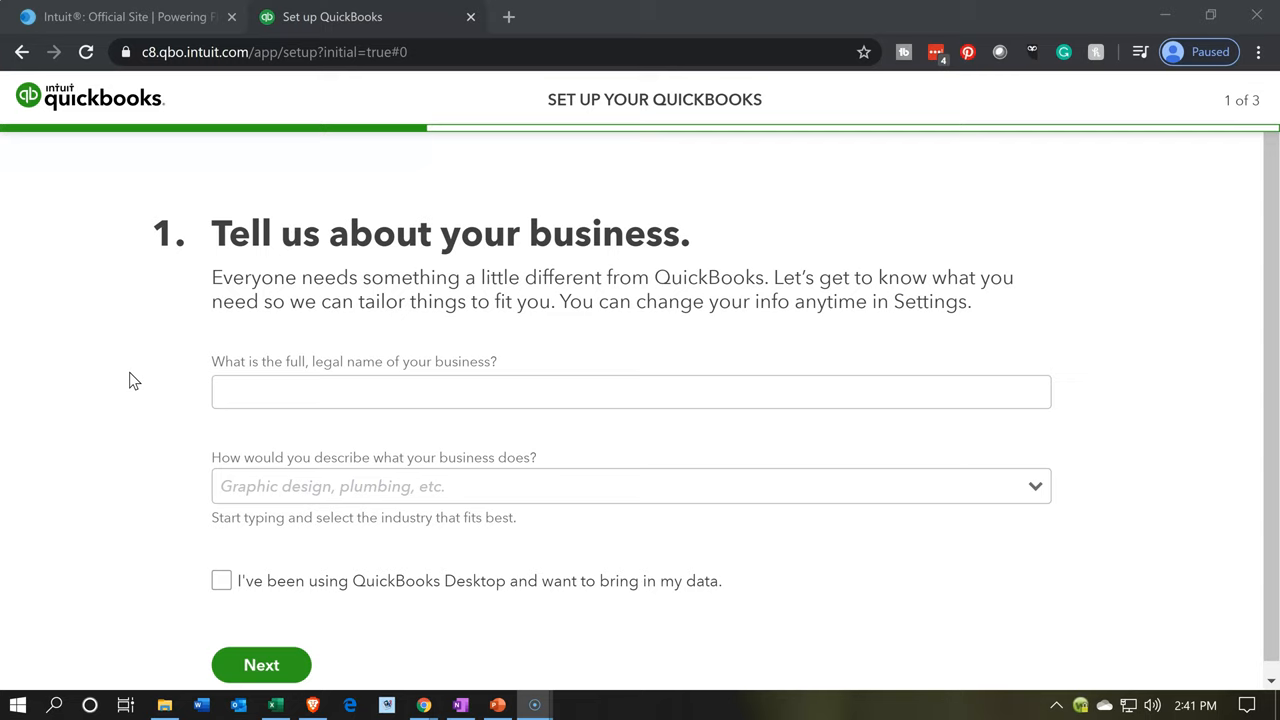
{"action": "left_click", "coordinate": [630, 390]}
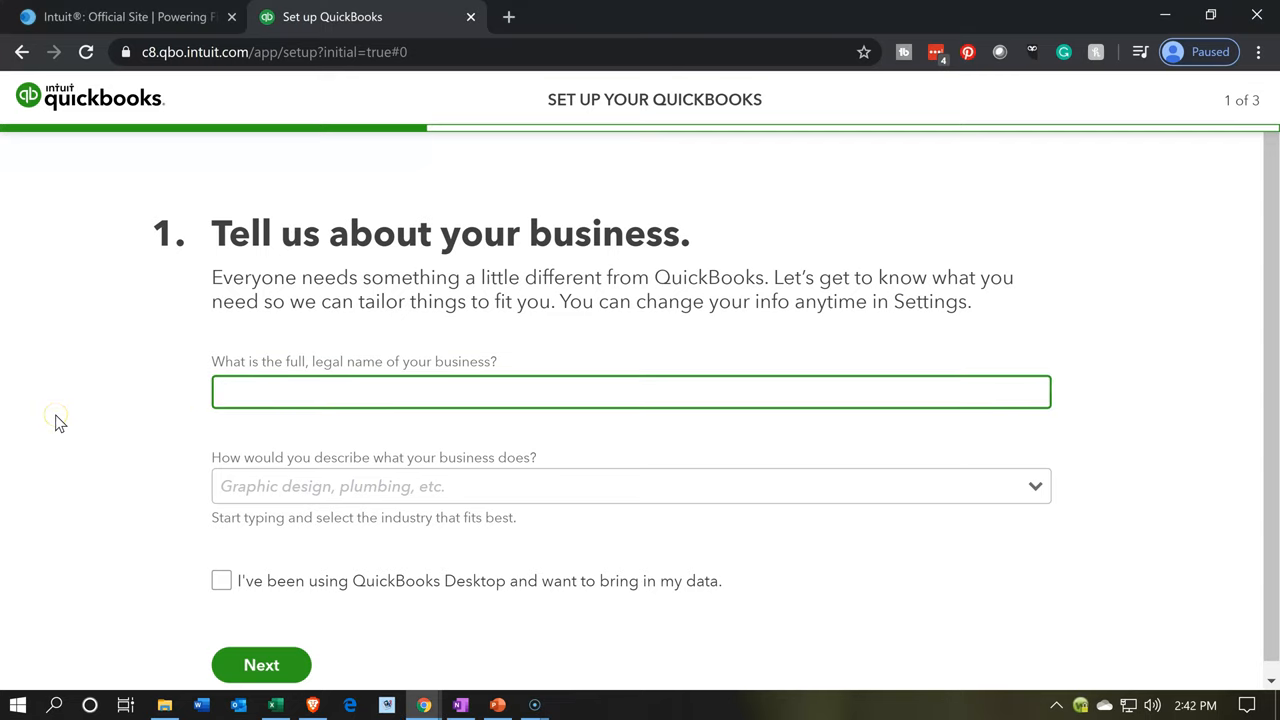
{"action": "mouse_move", "coordinate": [56, 414]}
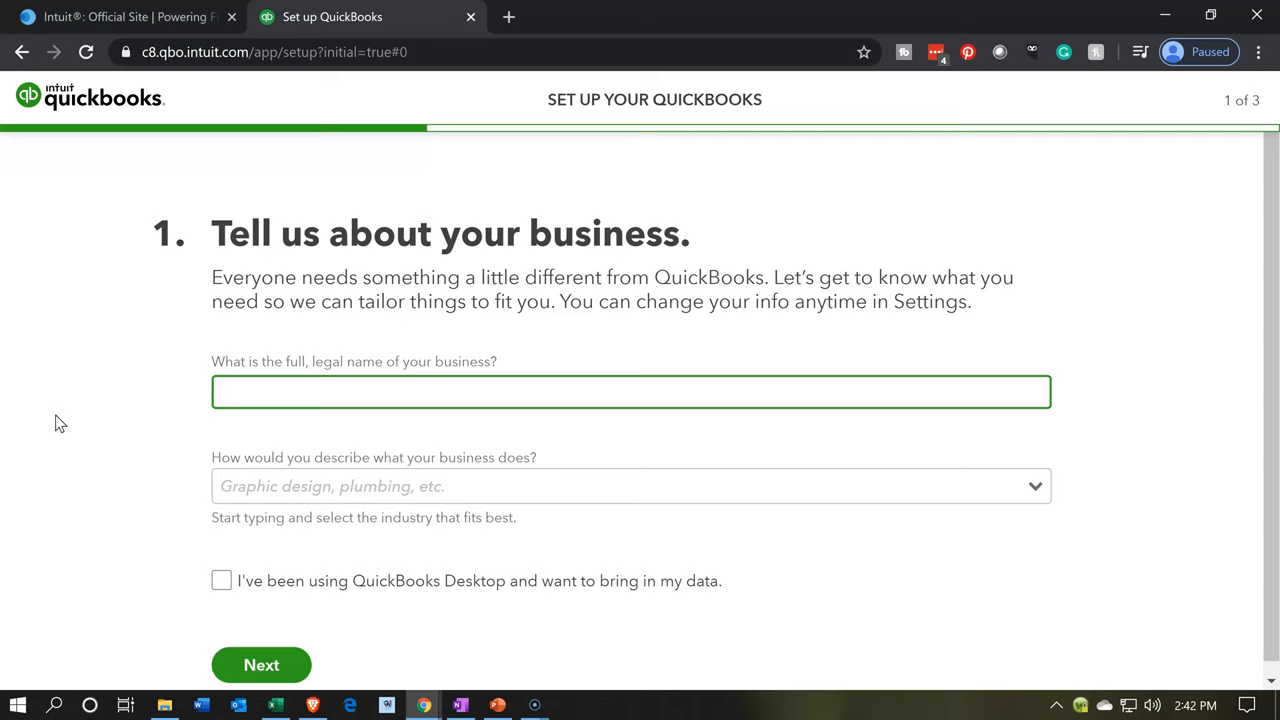
{"action": "type", "text": "Job Costing"}
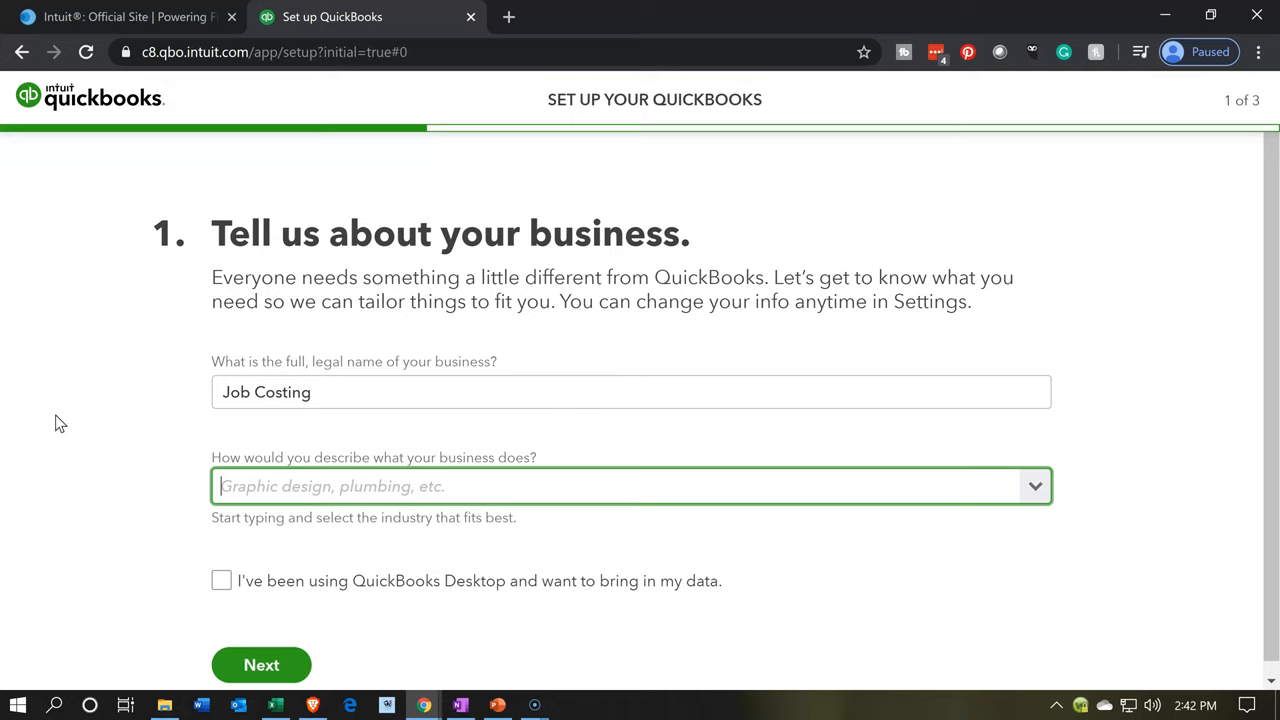
{"action": "mouse_move", "coordinate": [880, 518]}
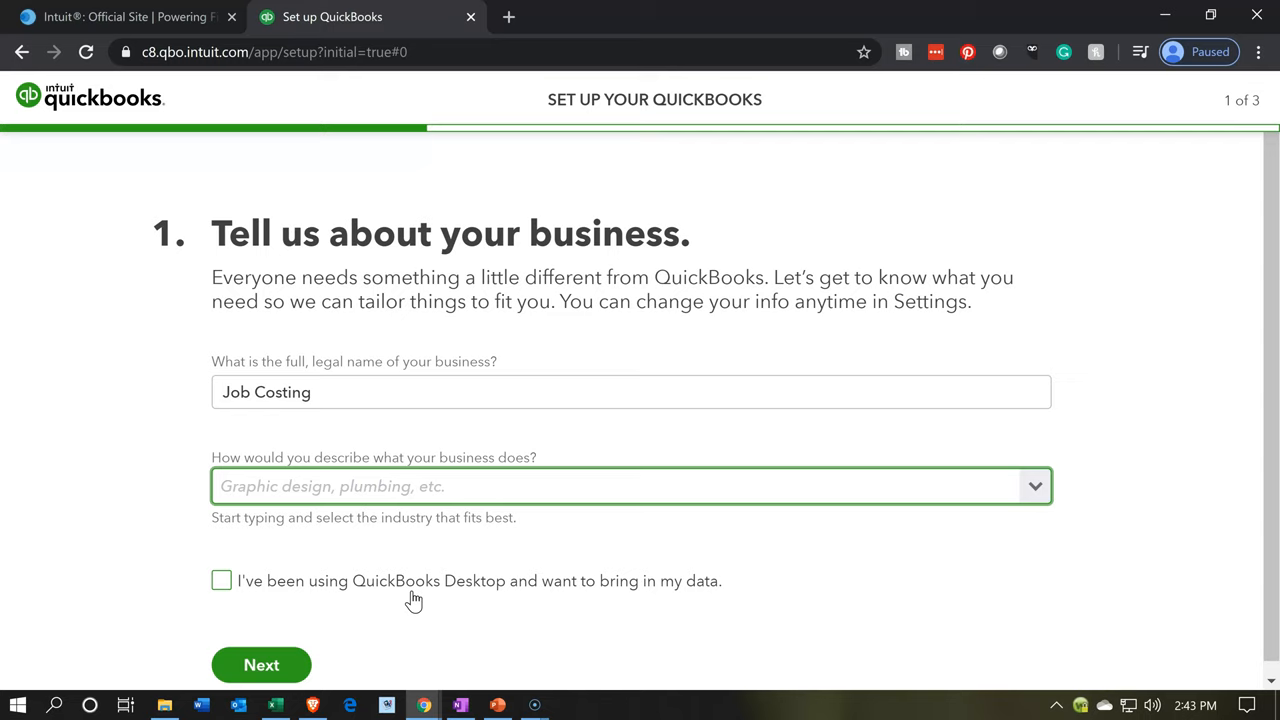
{"action": "left_click", "coordinate": [630, 486]}
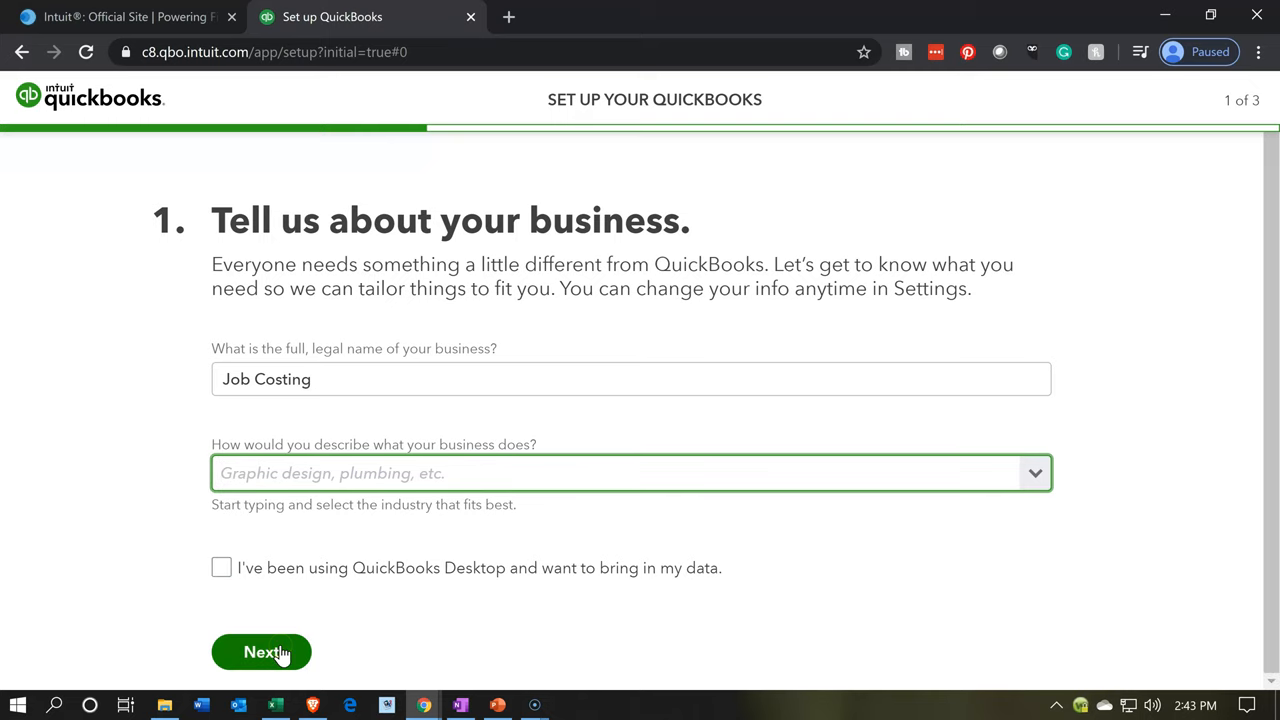
- Check all eight activities (invoices, expenses, inventory, retail sales, bills, sales tax, employees, hours) and continue to step 3
{"action": "left_click", "coordinate": [260, 652]}
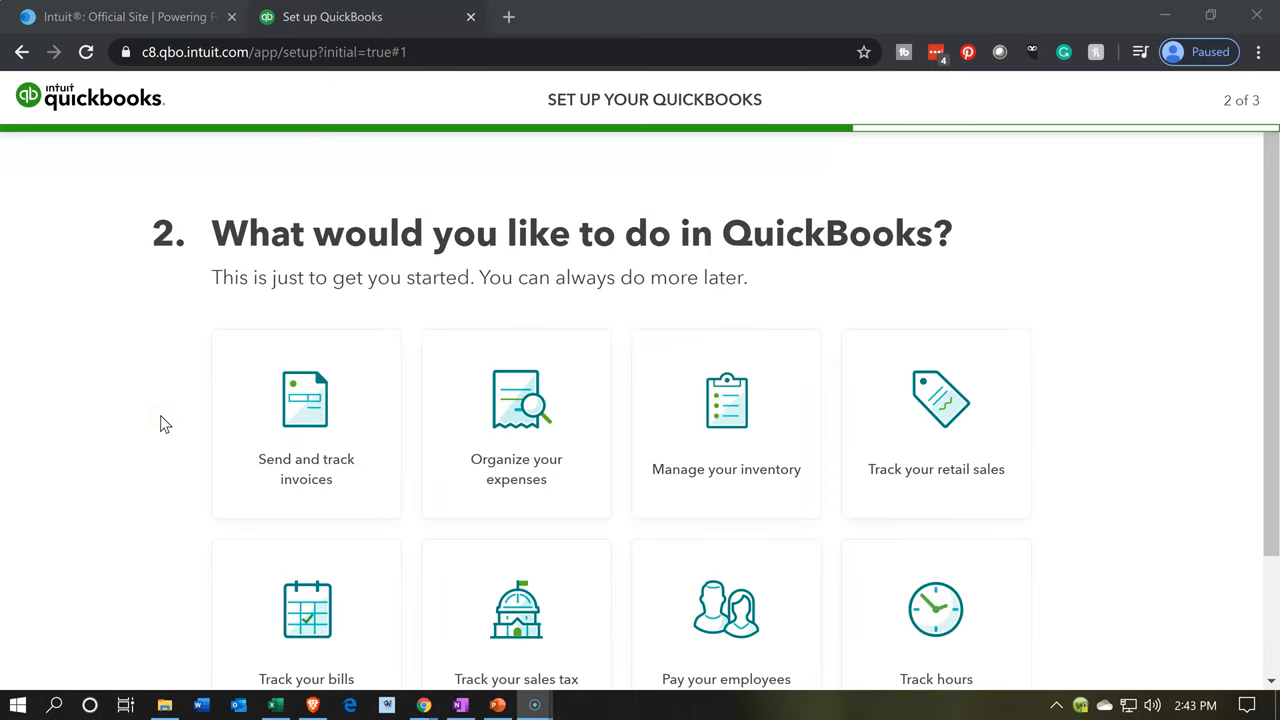
{"action": "scroll", "scroll_direction": "down", "scroll_amount": 3}
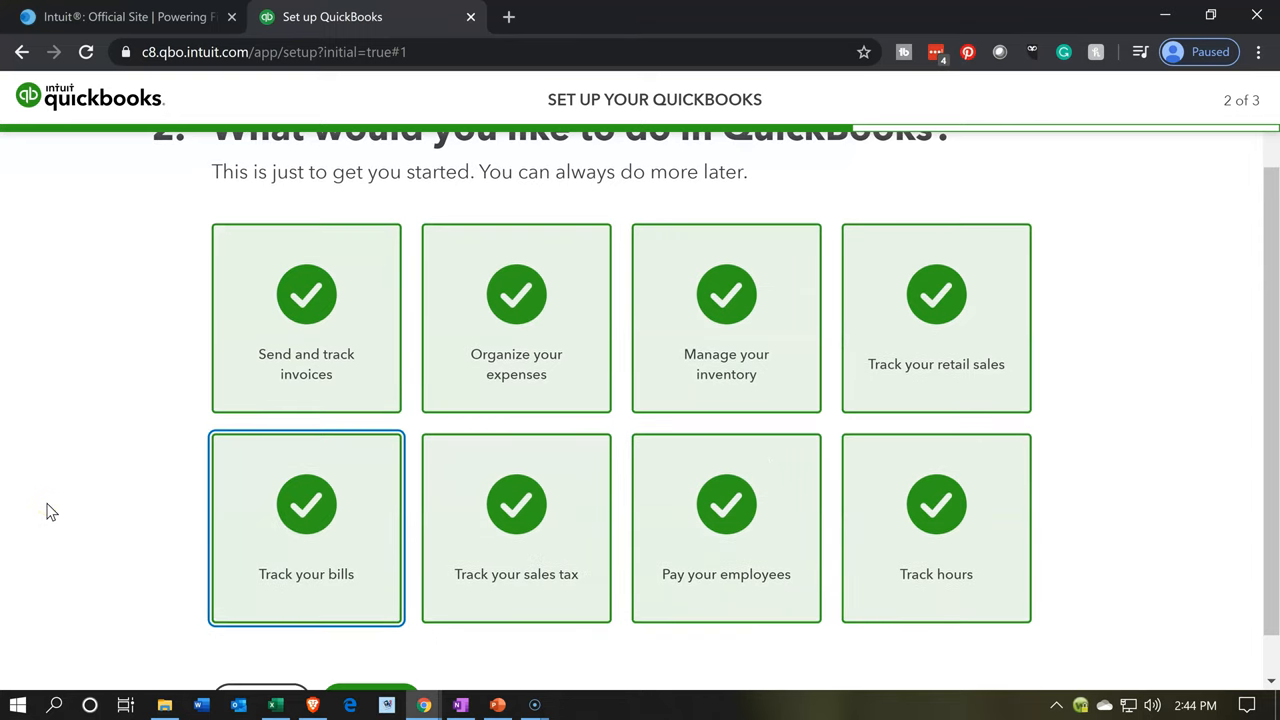
{"action": "scroll", "scroll_direction": "down", "scroll_amount": 3}
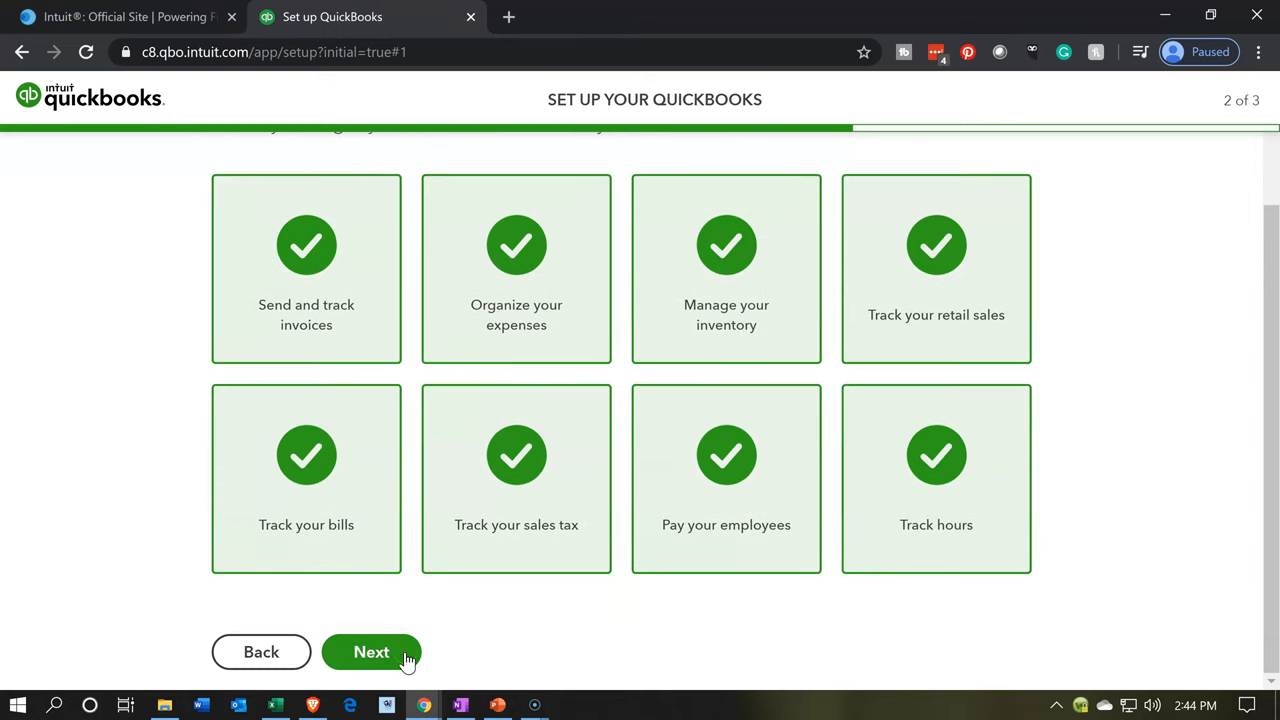
{"action": "left_click", "coordinate": [372, 652]}
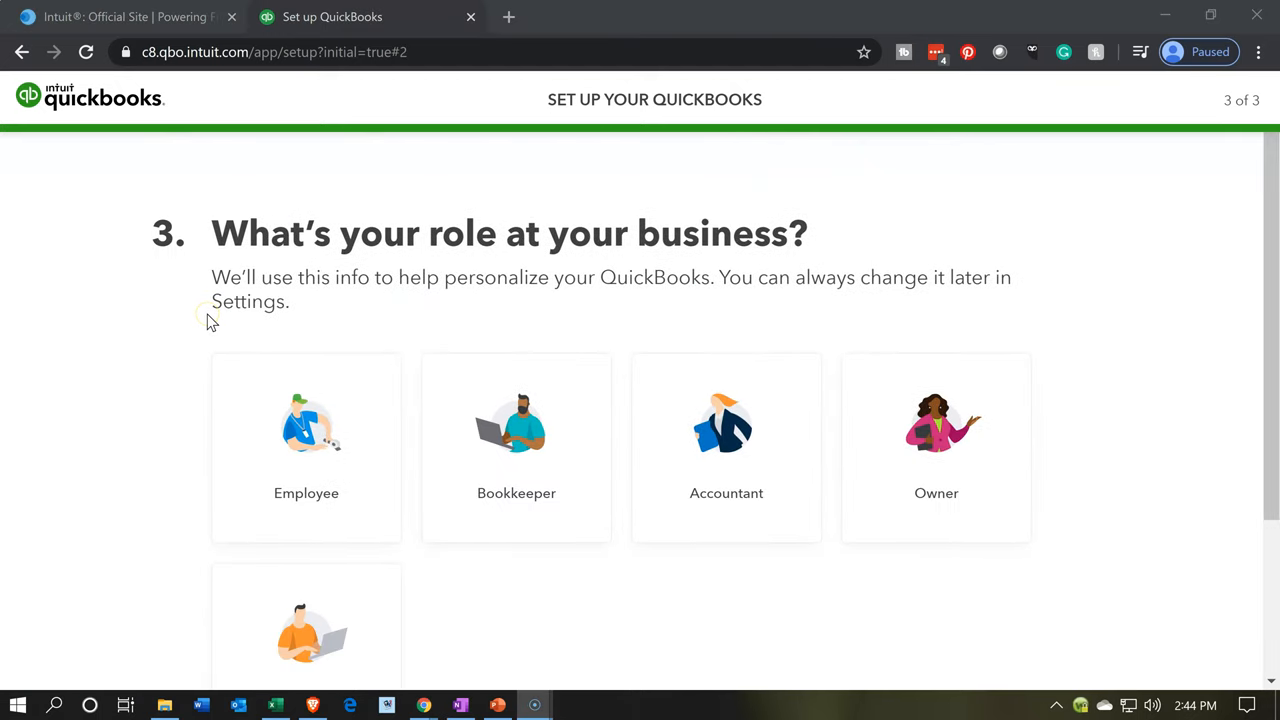
{"action": "mouse_move", "coordinate": [184, 344]}
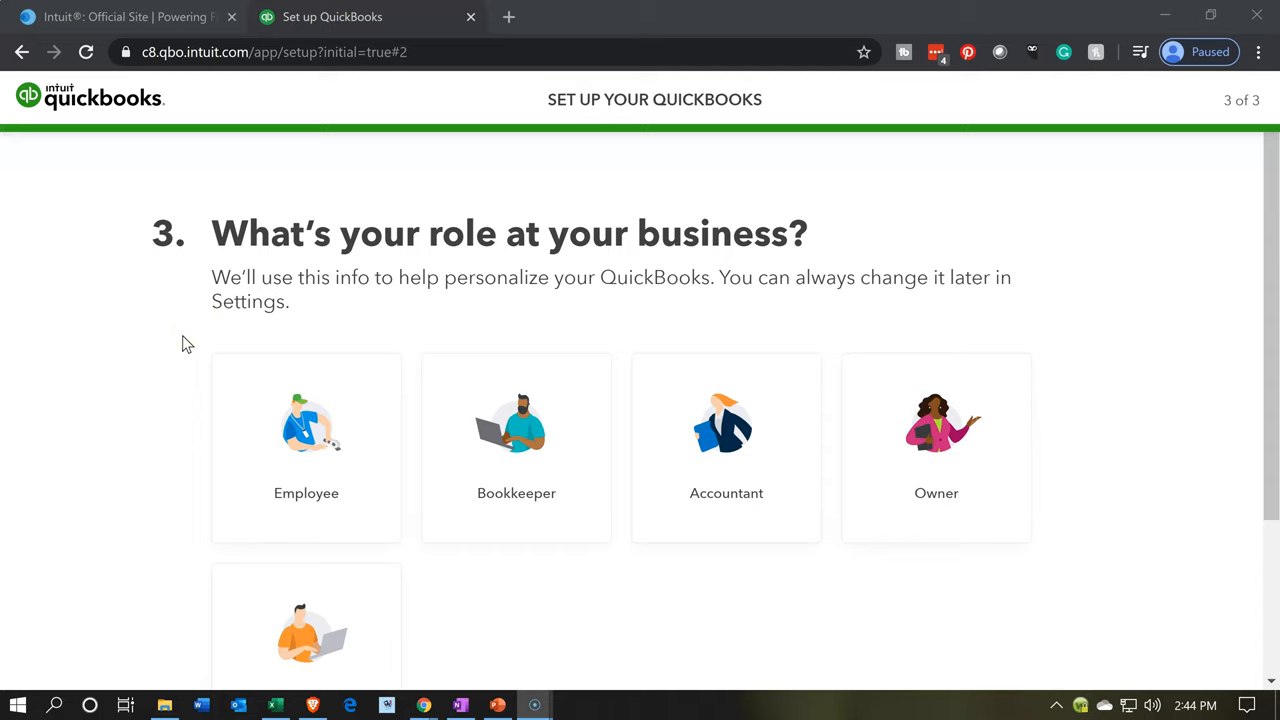
- Answer Owner as the role and 'No, I do it all myself' for accountant, then finish with All set
{"action": "left_click", "coordinate": [936, 430]}
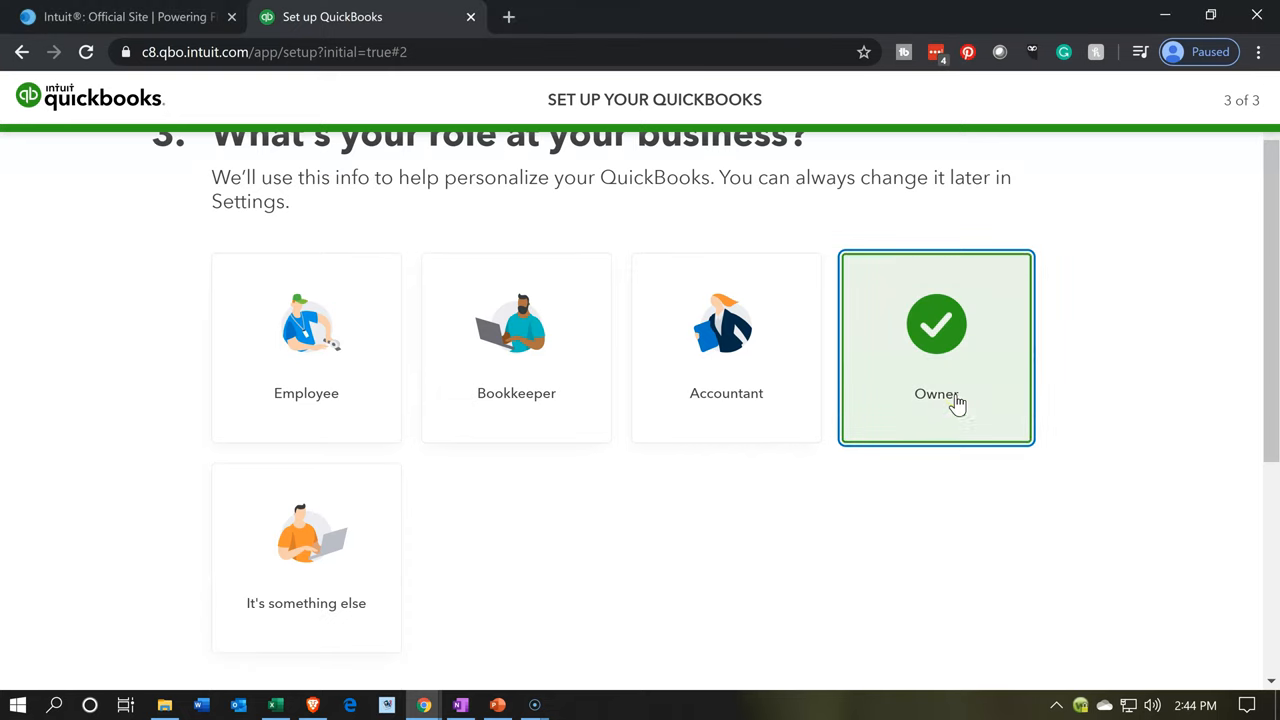
{"action": "scroll", "scroll_direction": "down", "scroll_amount": 3}
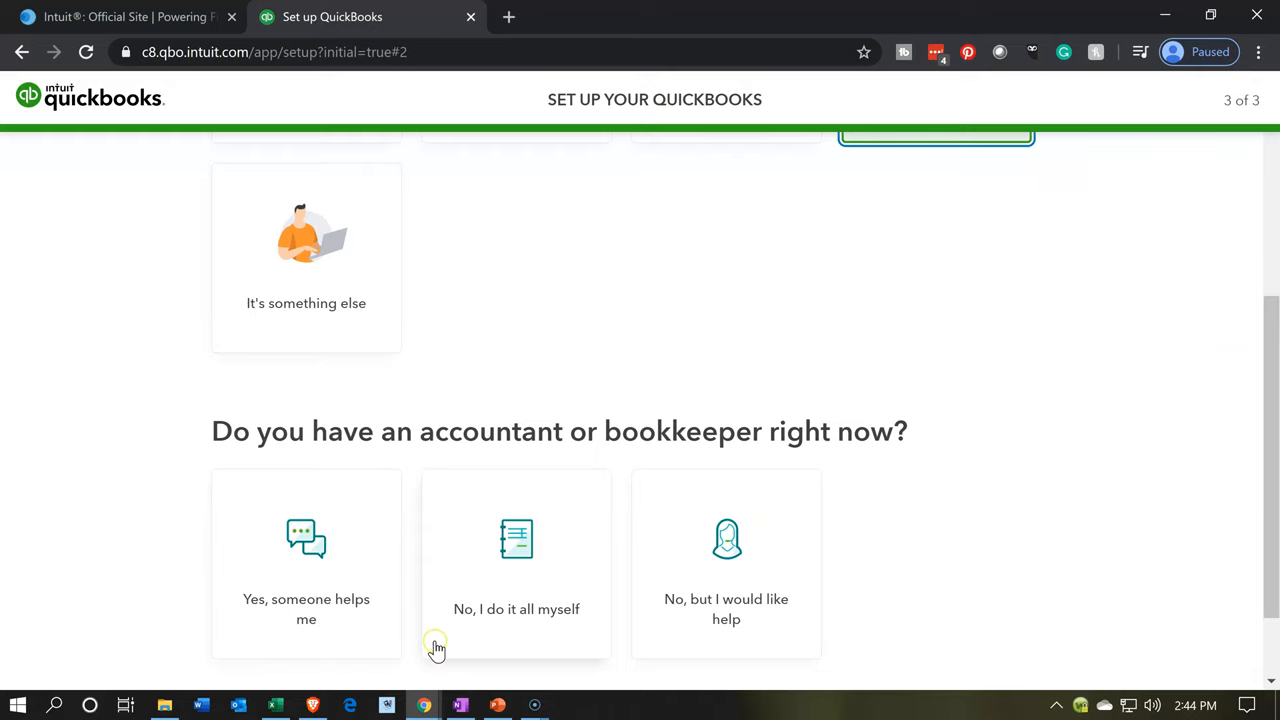
{"action": "scroll", "scroll_direction": "down", "scroll_amount": 3}
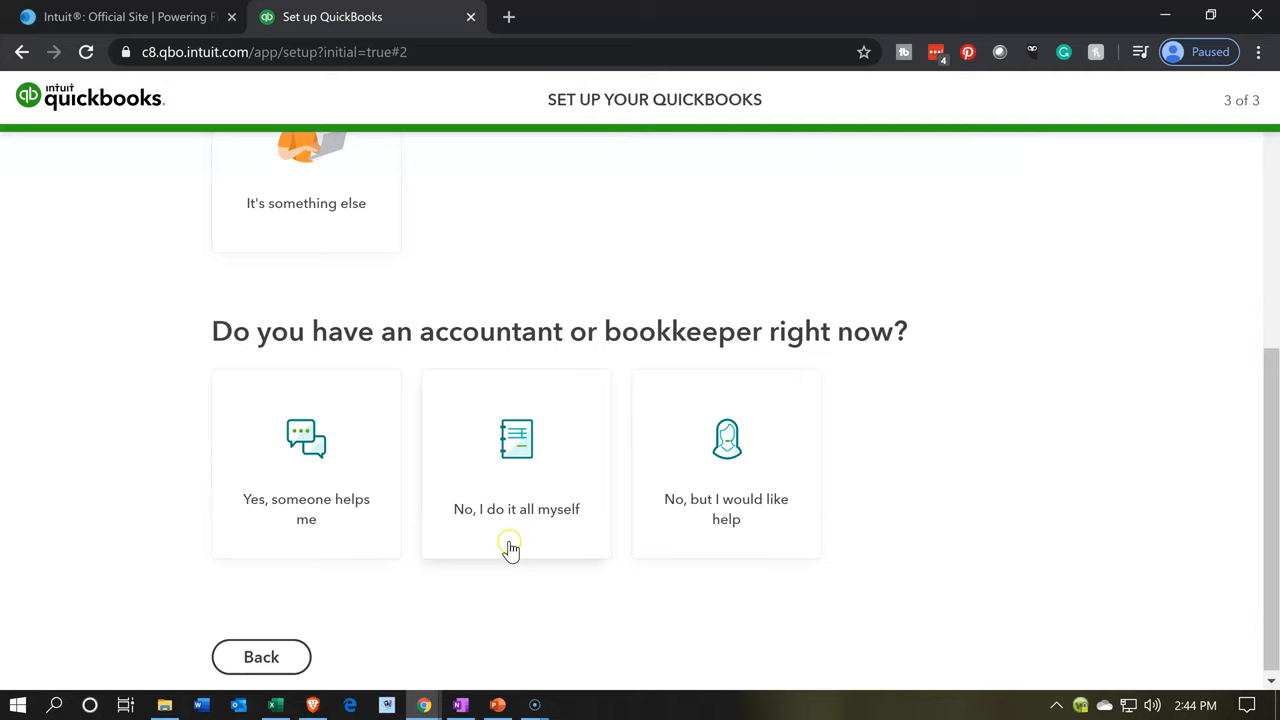
{"action": "left_click", "coordinate": [516, 464]}
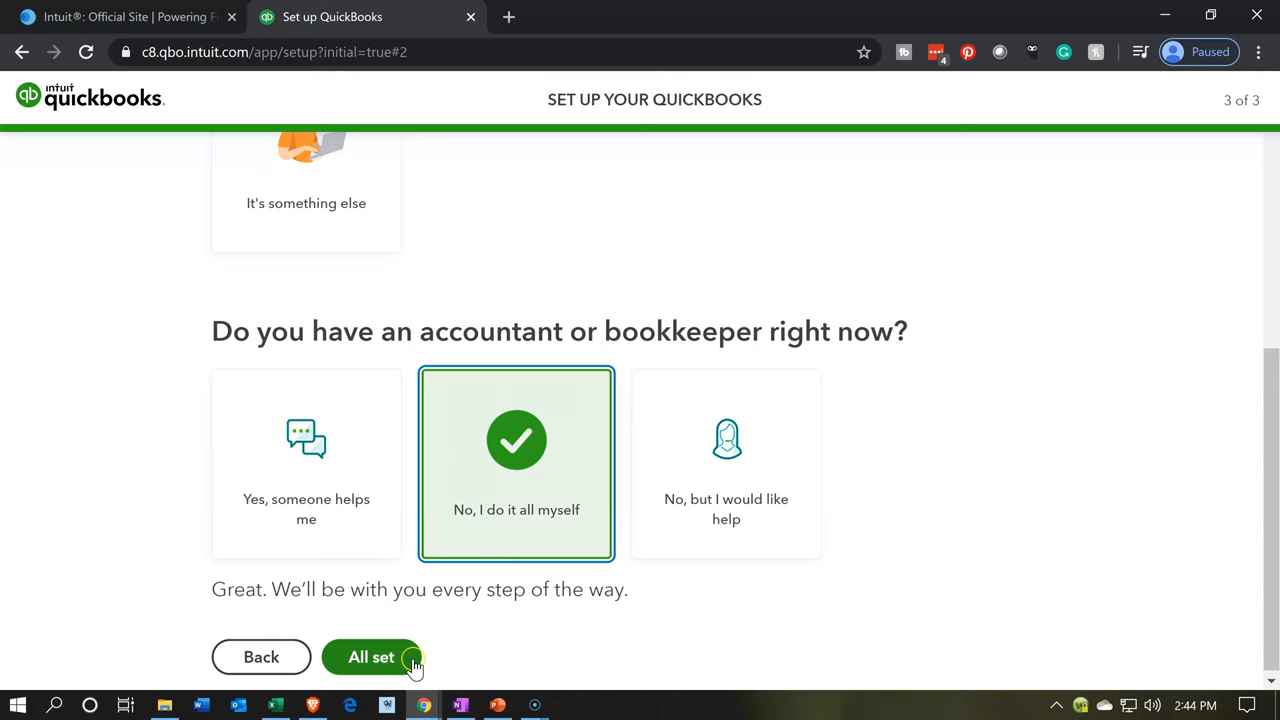
{"action": "left_click", "coordinate": [372, 656]}
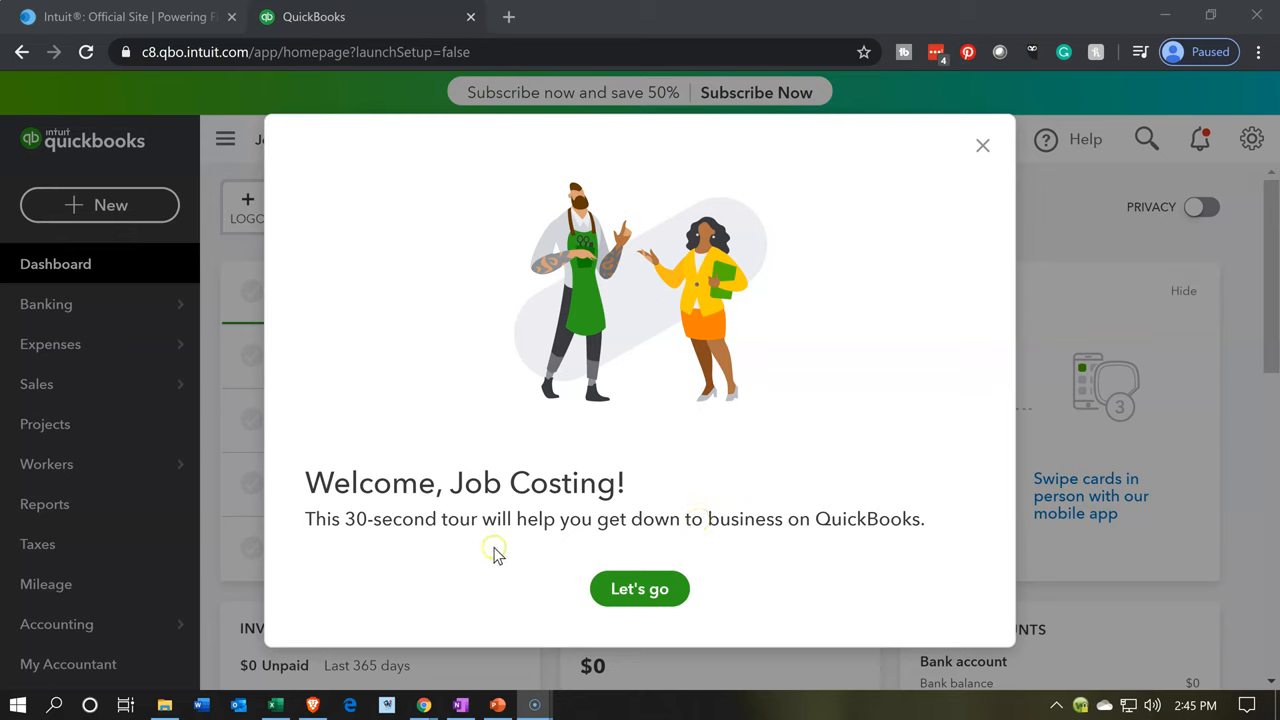
{"action": "mouse_move", "coordinate": [900, 262]}
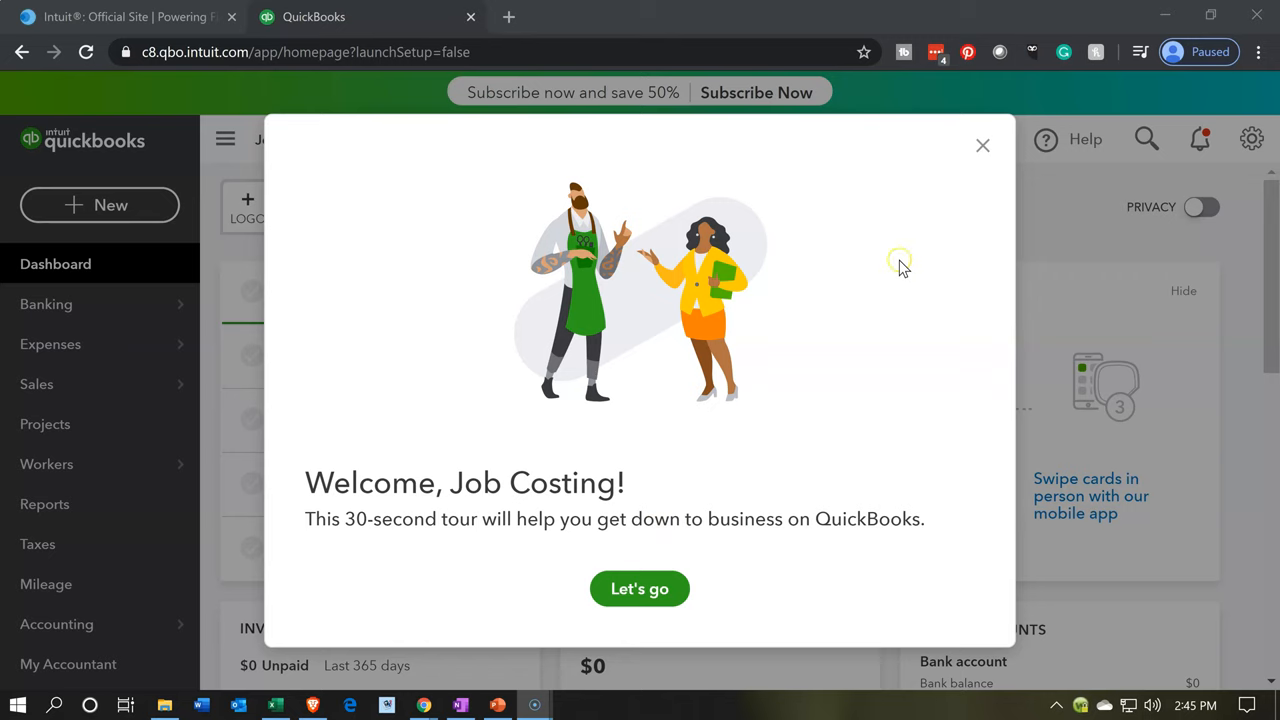
- Close the 'Welcome, Job Costing!' tour popup to reveal the dashboard
{"action": "left_click", "coordinate": [982, 146]}
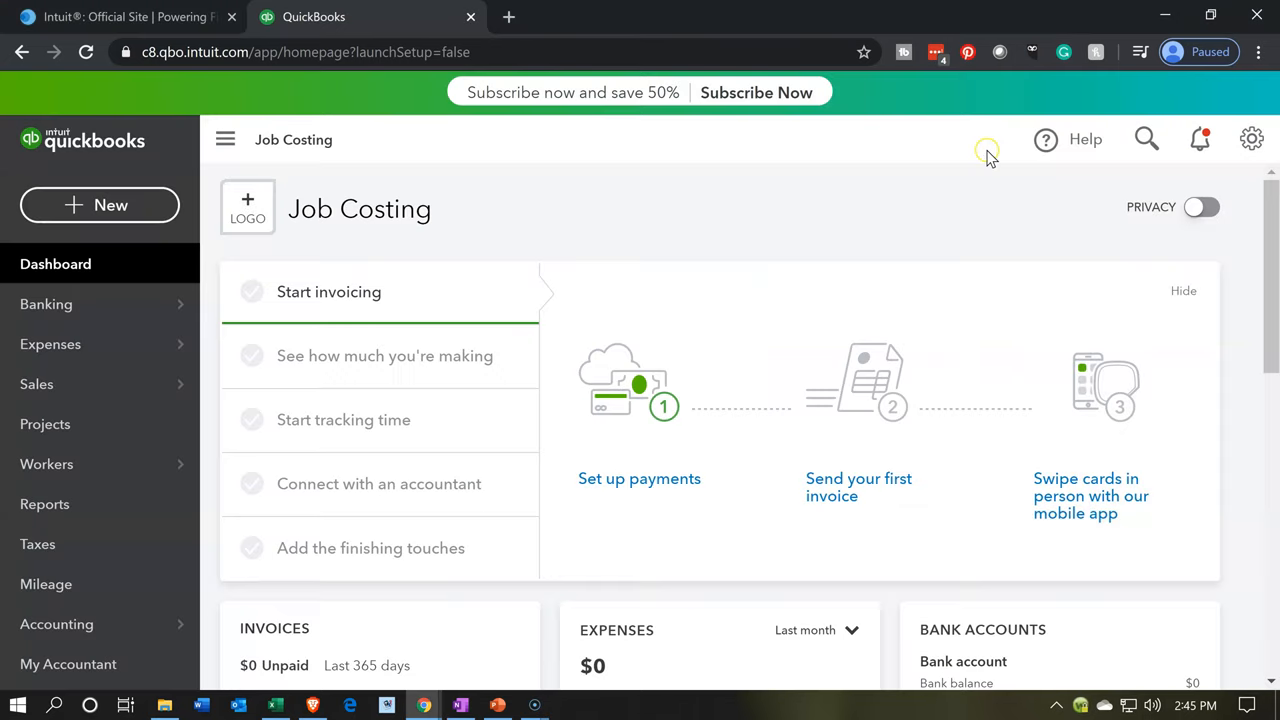
{"action": "mouse_move", "coordinate": [692, 156]}
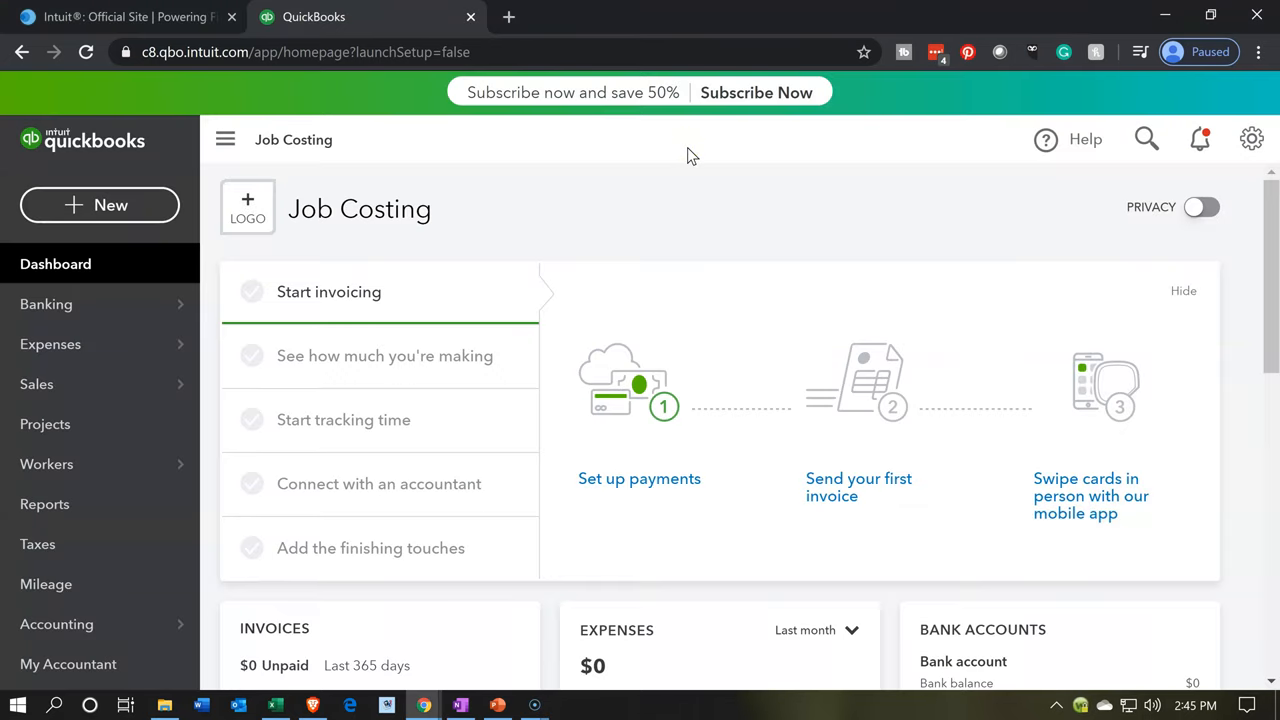